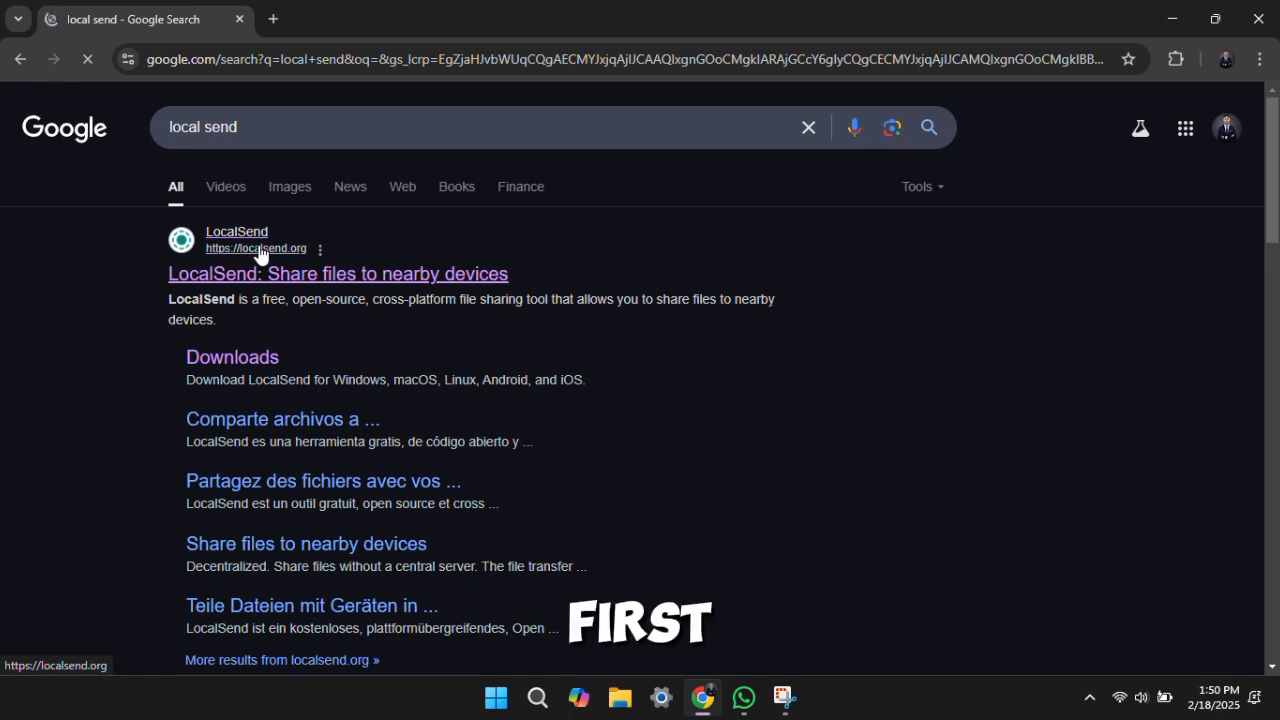
# Open localsend.org's download page and request the Windows EXE installer.
pyautogui.click(337, 273)
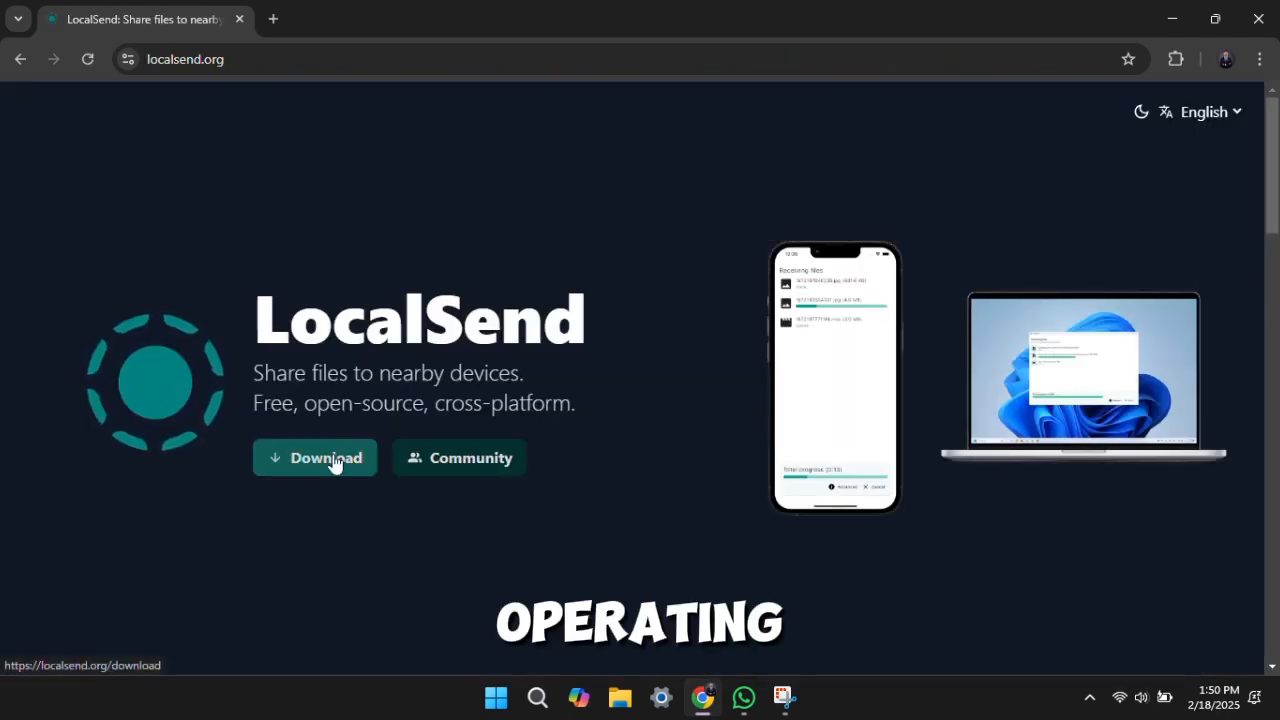
pyautogui.click(314, 457)
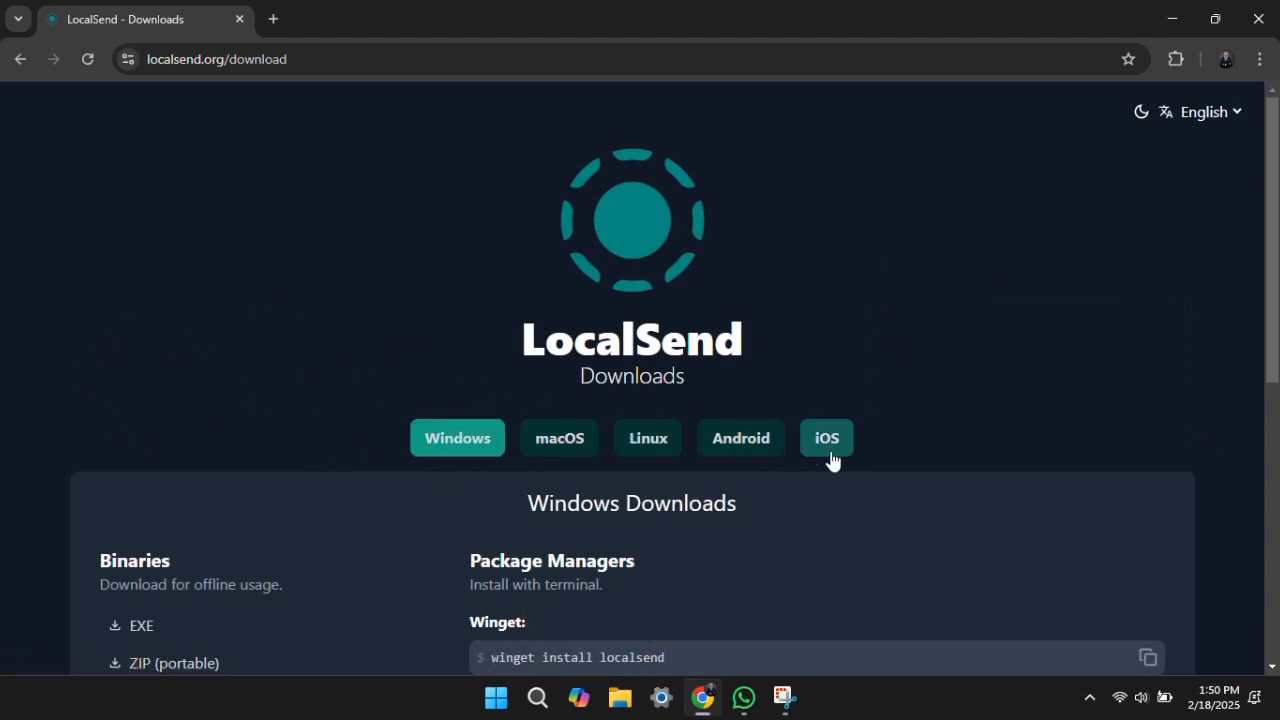
pyautogui.scroll(-3)
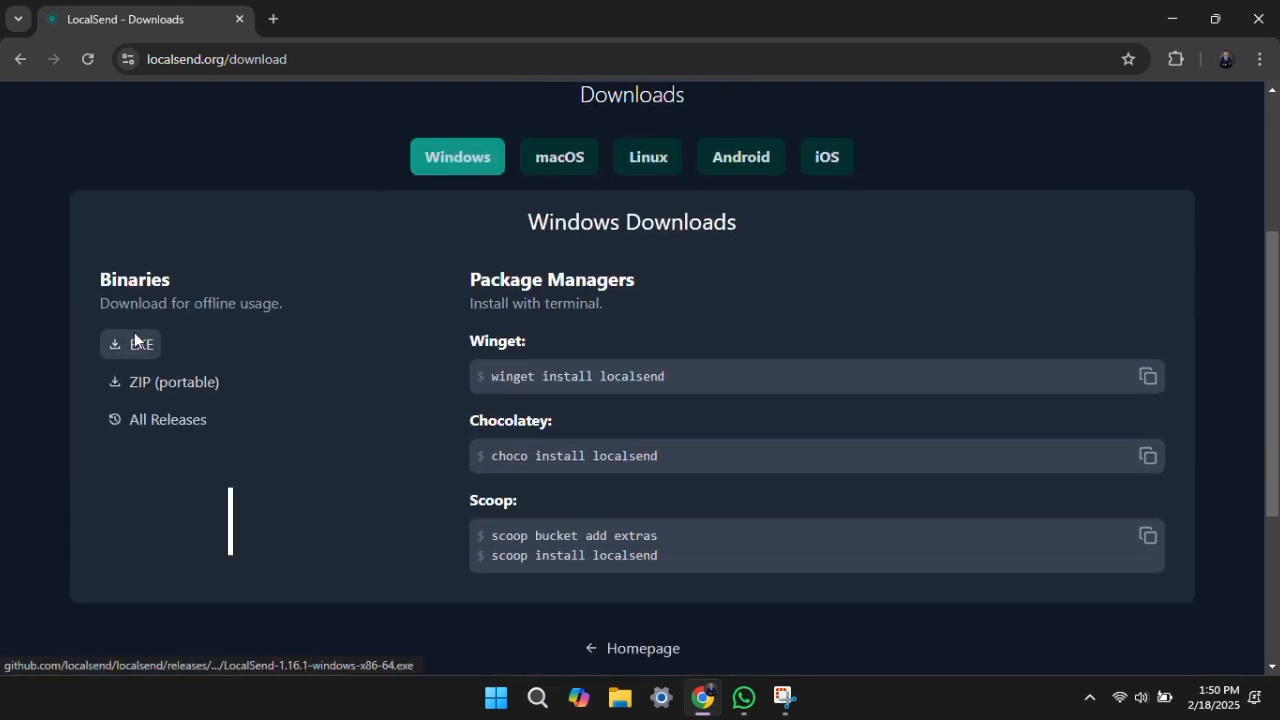
pyautogui.click(130, 343)
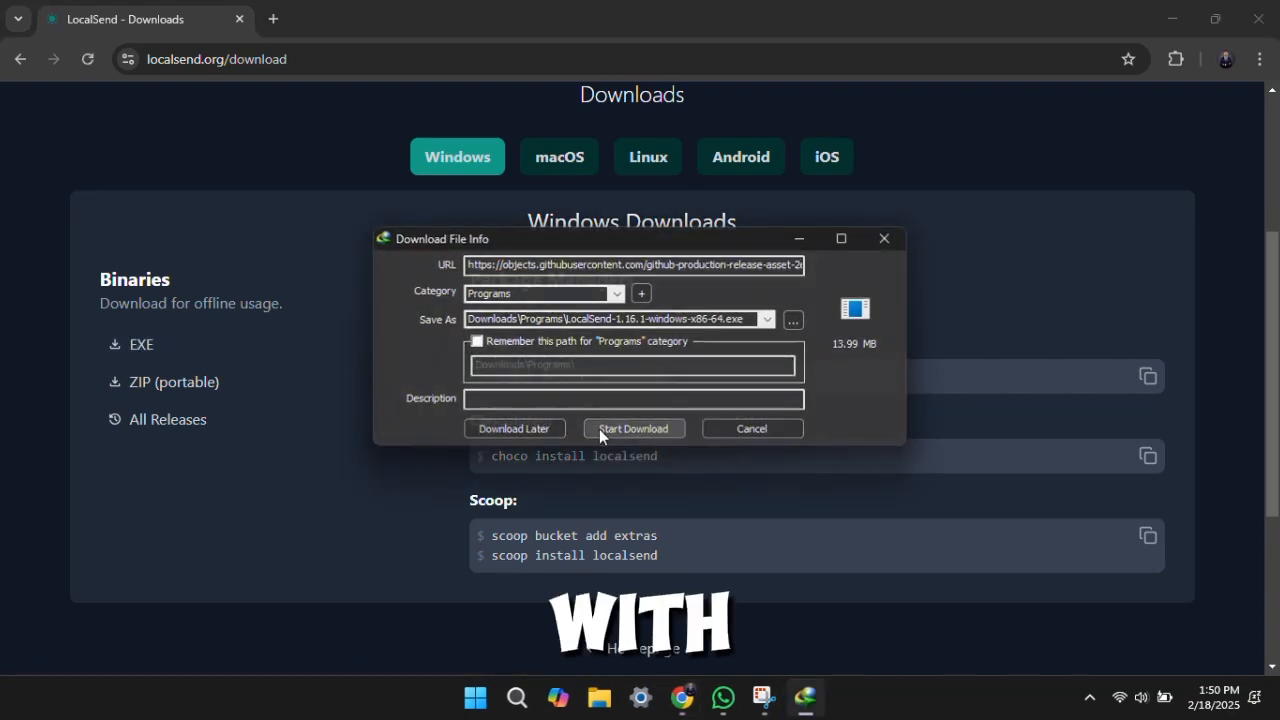
# Download the 13.99 MB LocalSend-1.16.1 installer into Downloads\Programs and close the notice.
pyautogui.click(633, 428)
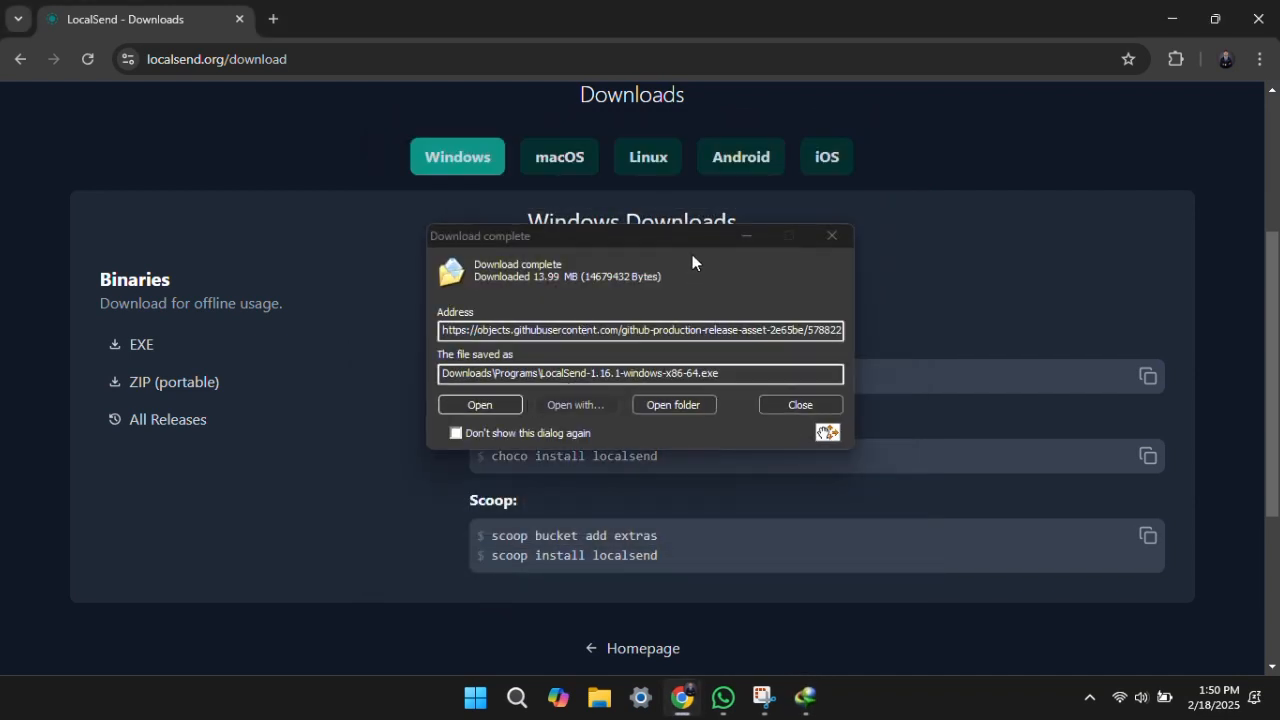
pyautogui.click(800, 404)
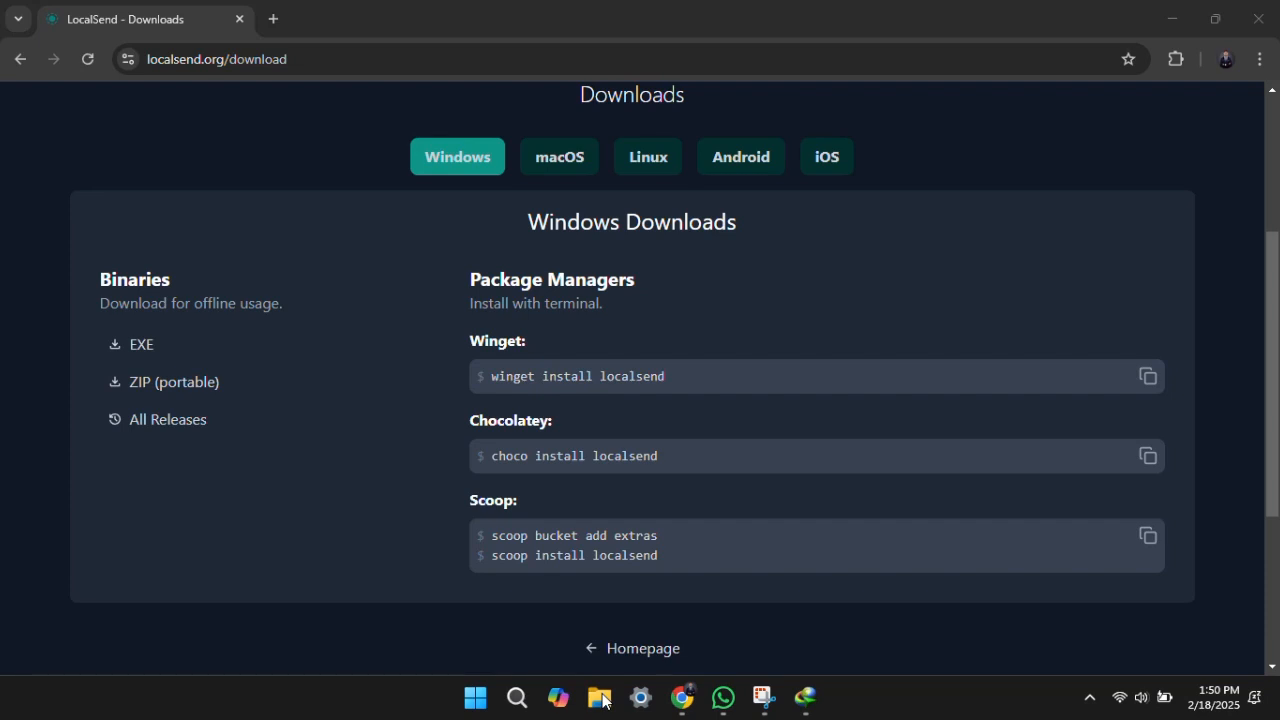
# Browse to Downloads\Programs and run LocalSend-1.16.1-windows-x86-64.exe.
pyautogui.click(599, 697)
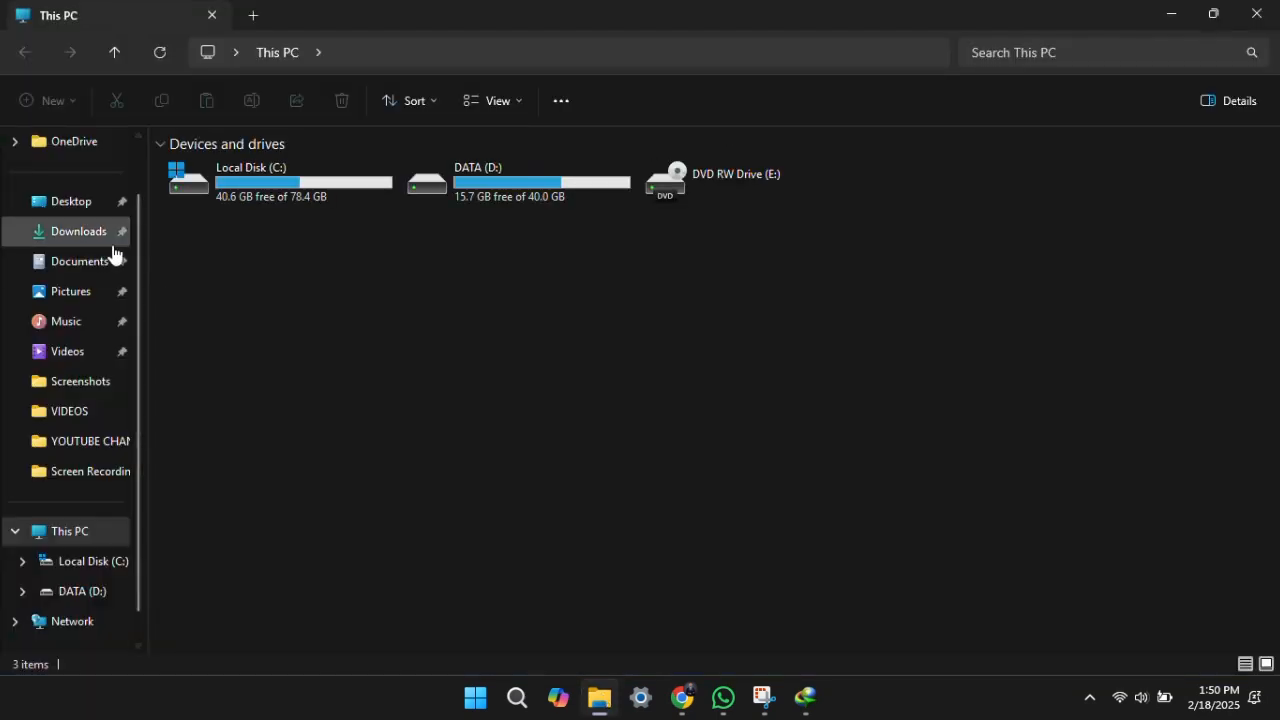
pyautogui.click(78, 231)
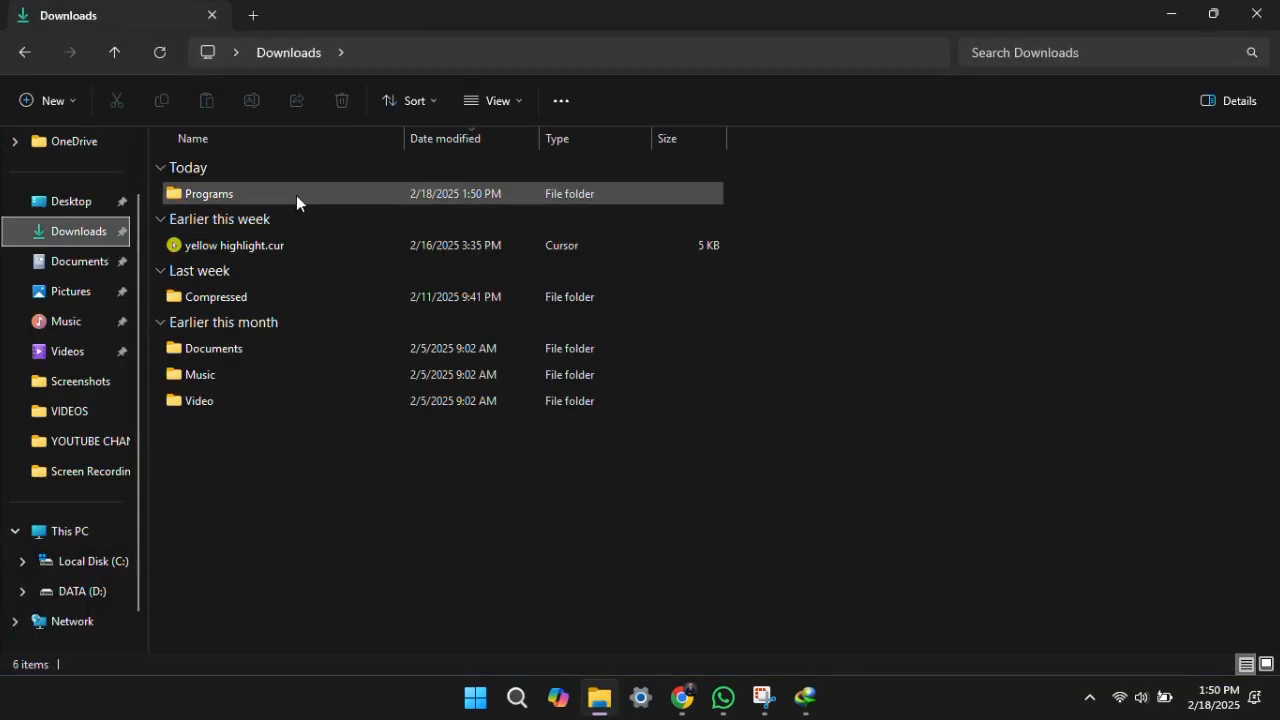
pyautogui.doubleClick(208, 193)
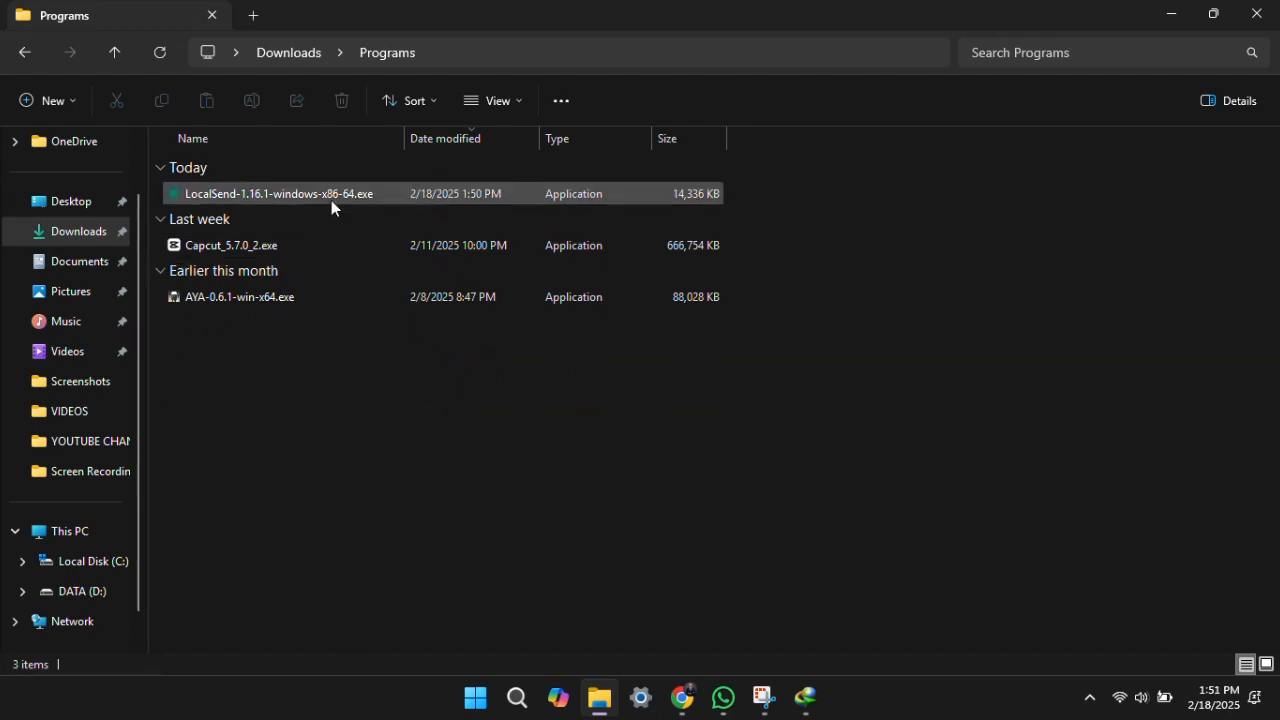
pyautogui.scroll(3)
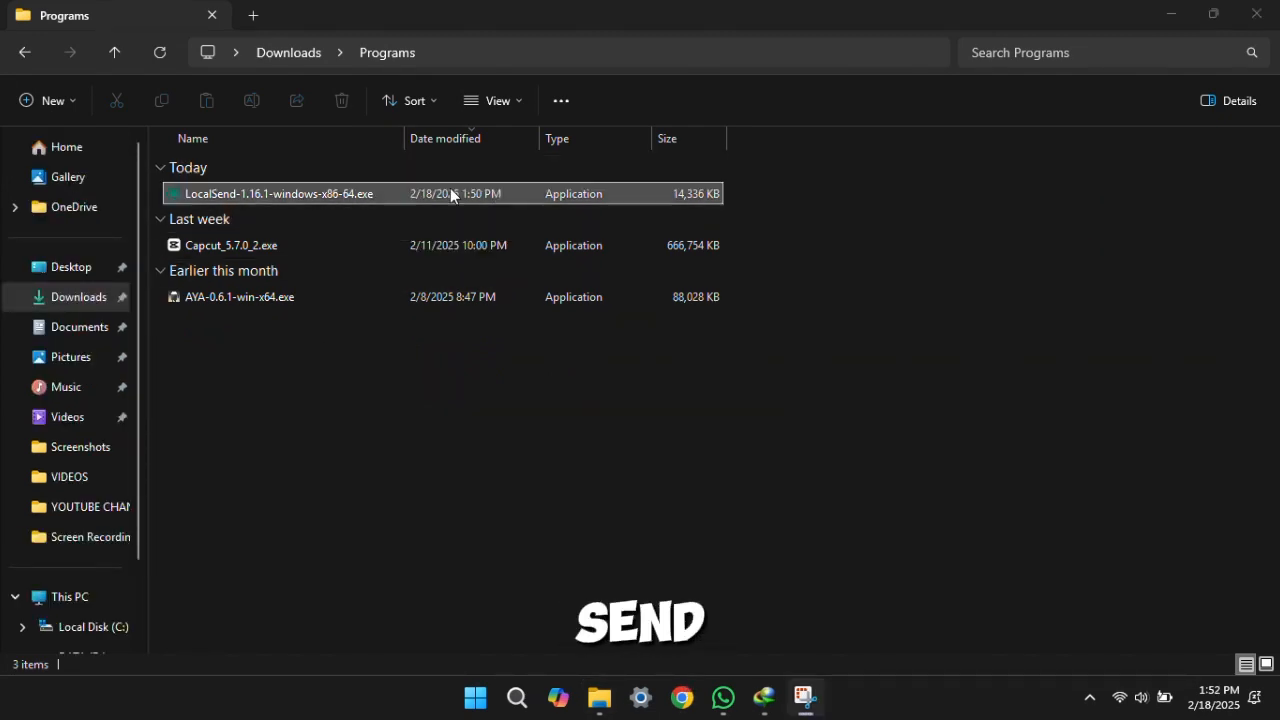
pyautogui.click(278, 193)
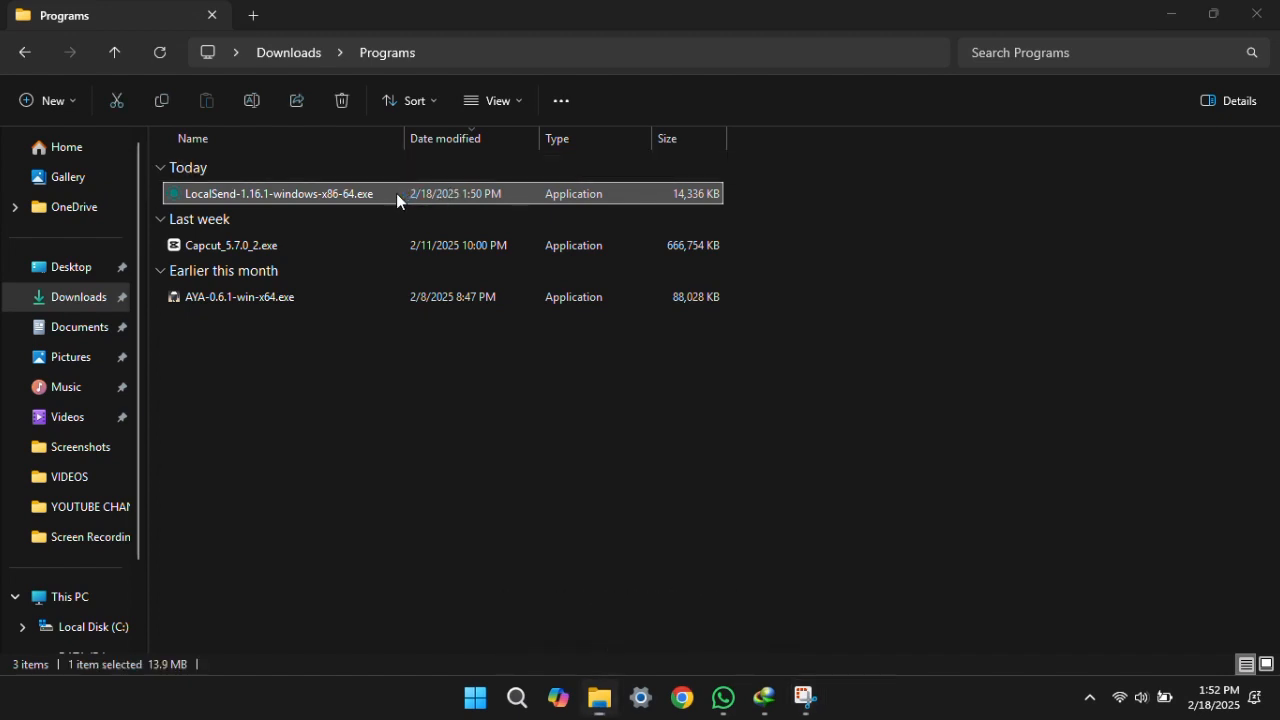
pyautogui.doubleClick(280, 193)
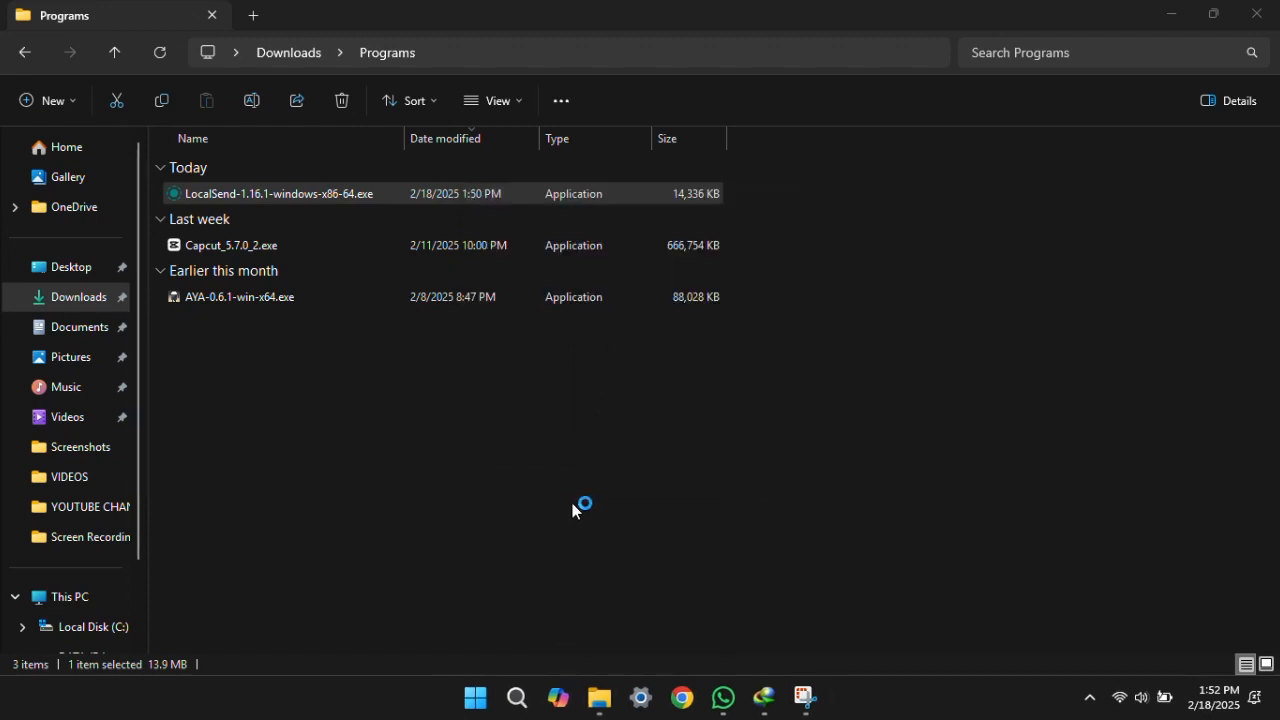
# Install LocalSend 1.16.1 in English to C:\Program Files\LocalSend with a desktop shortcut.
pyautogui.doubleClick(279, 193)
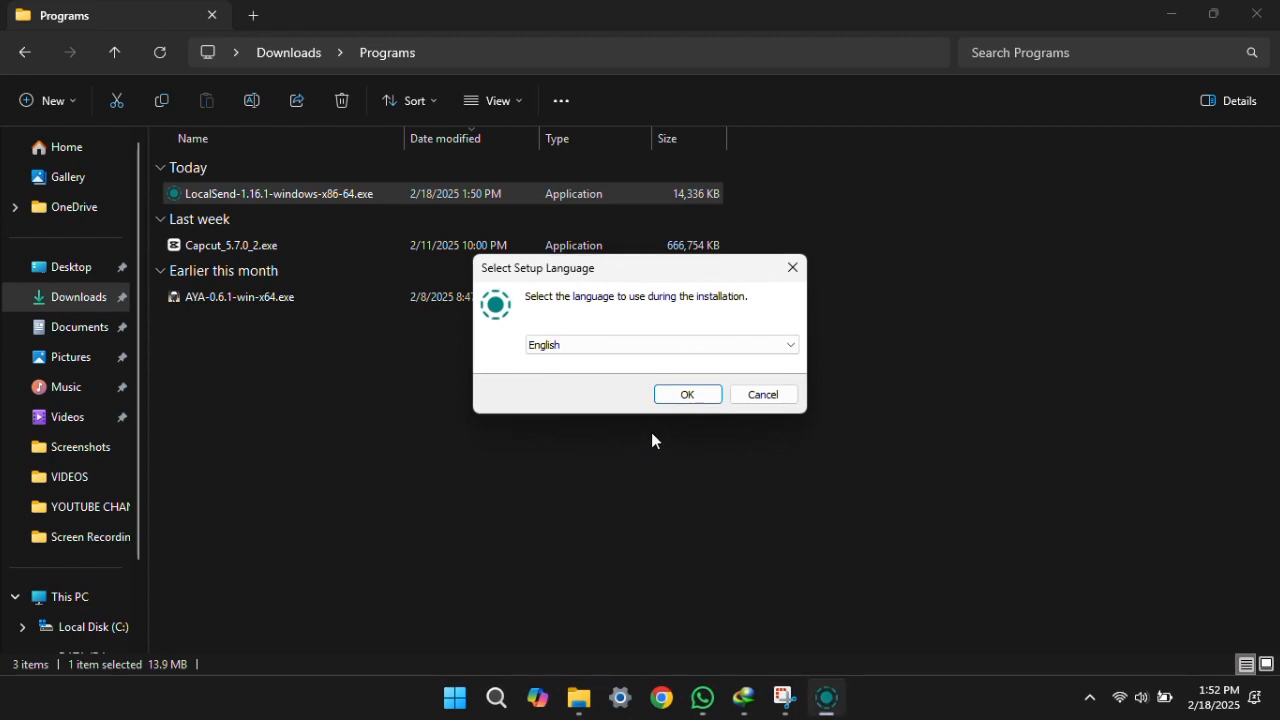
pyautogui.click(687, 394)
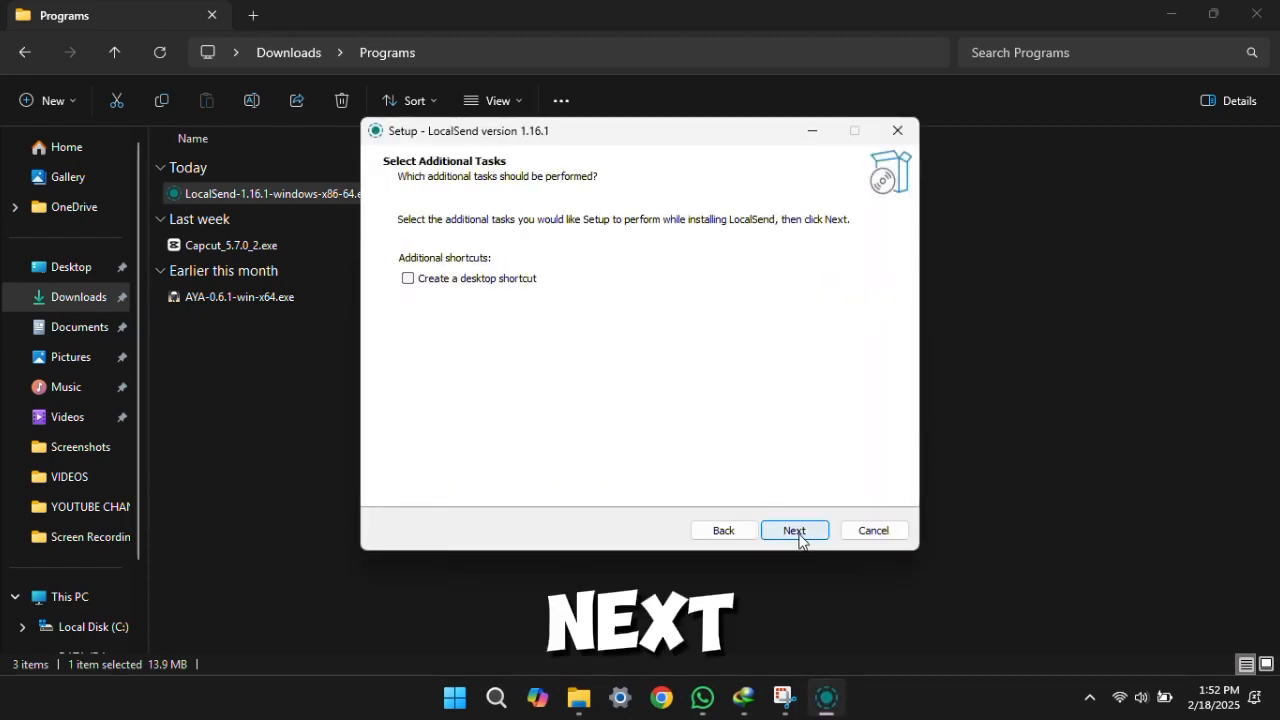
pyautogui.moveTo(408, 285)
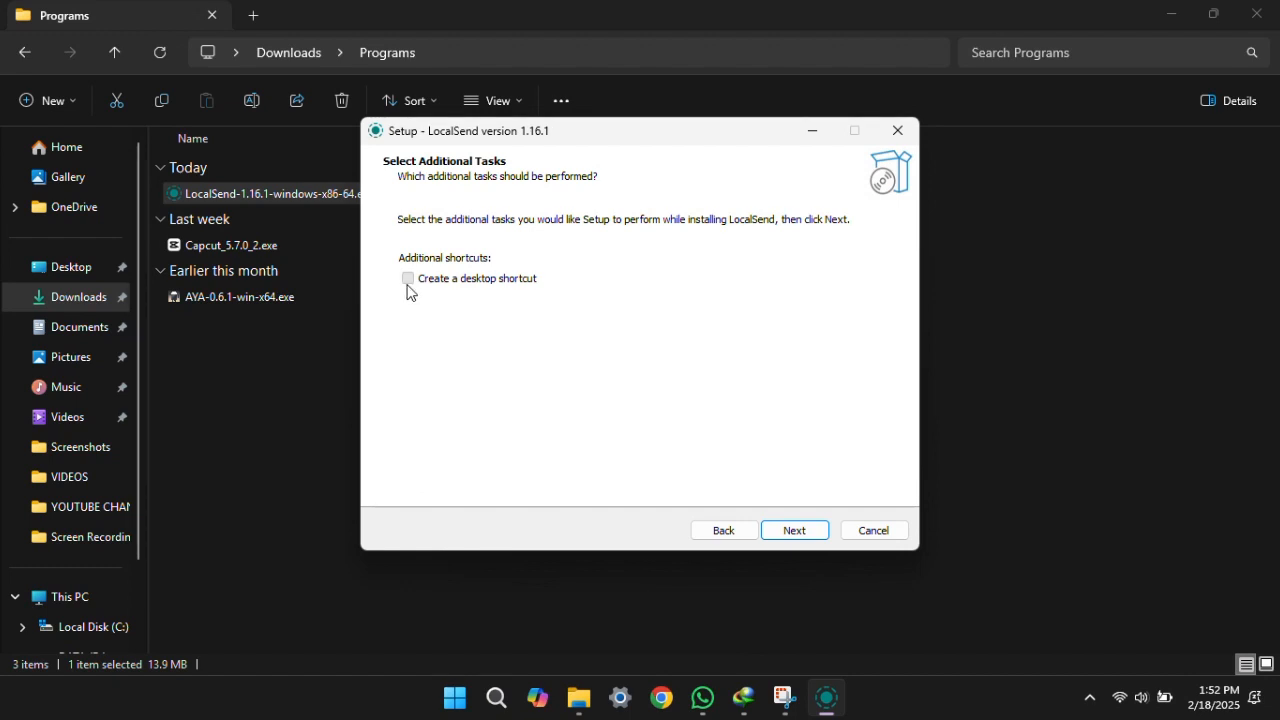
pyautogui.click(794, 530)
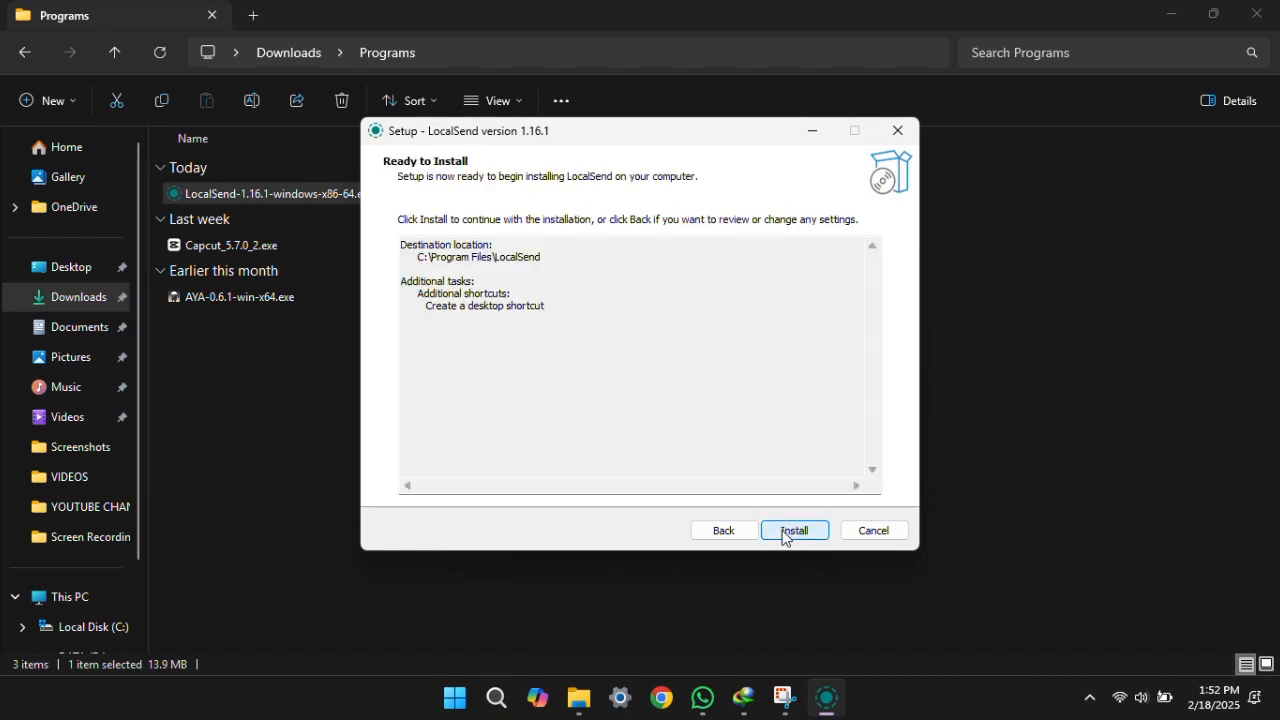
pyautogui.click(794, 530)
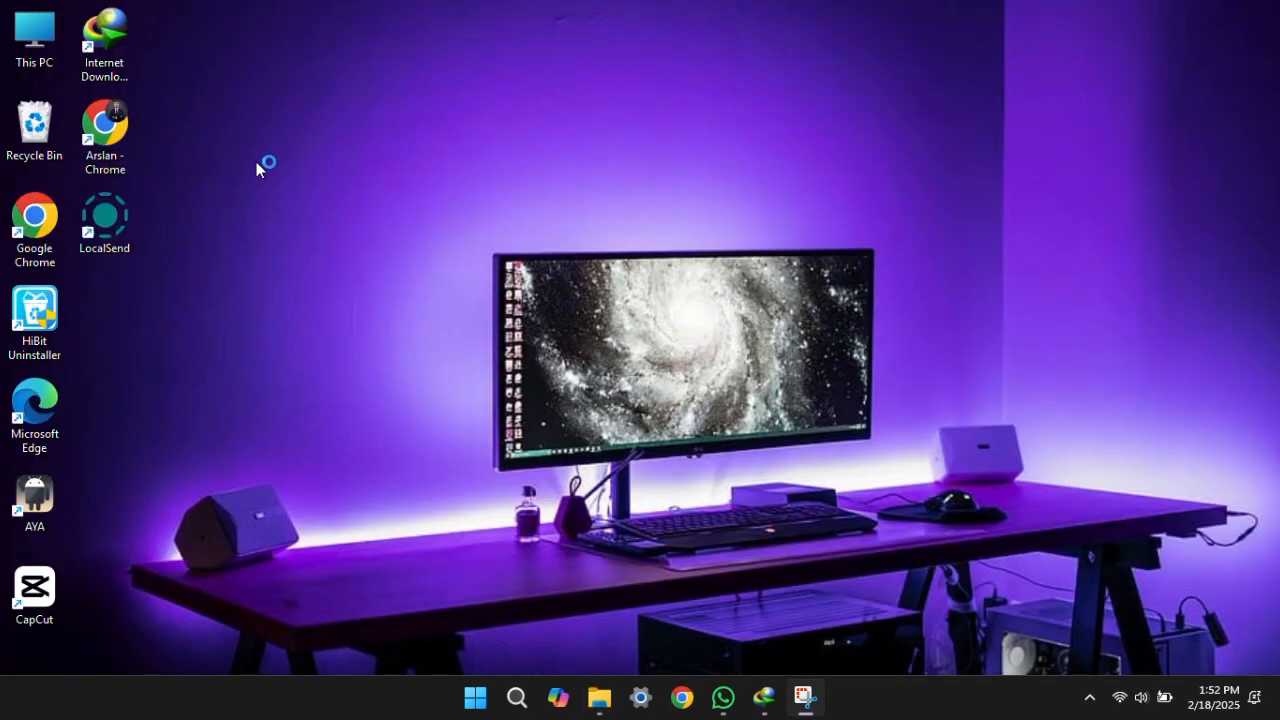
pyautogui.moveTo(182, 238)
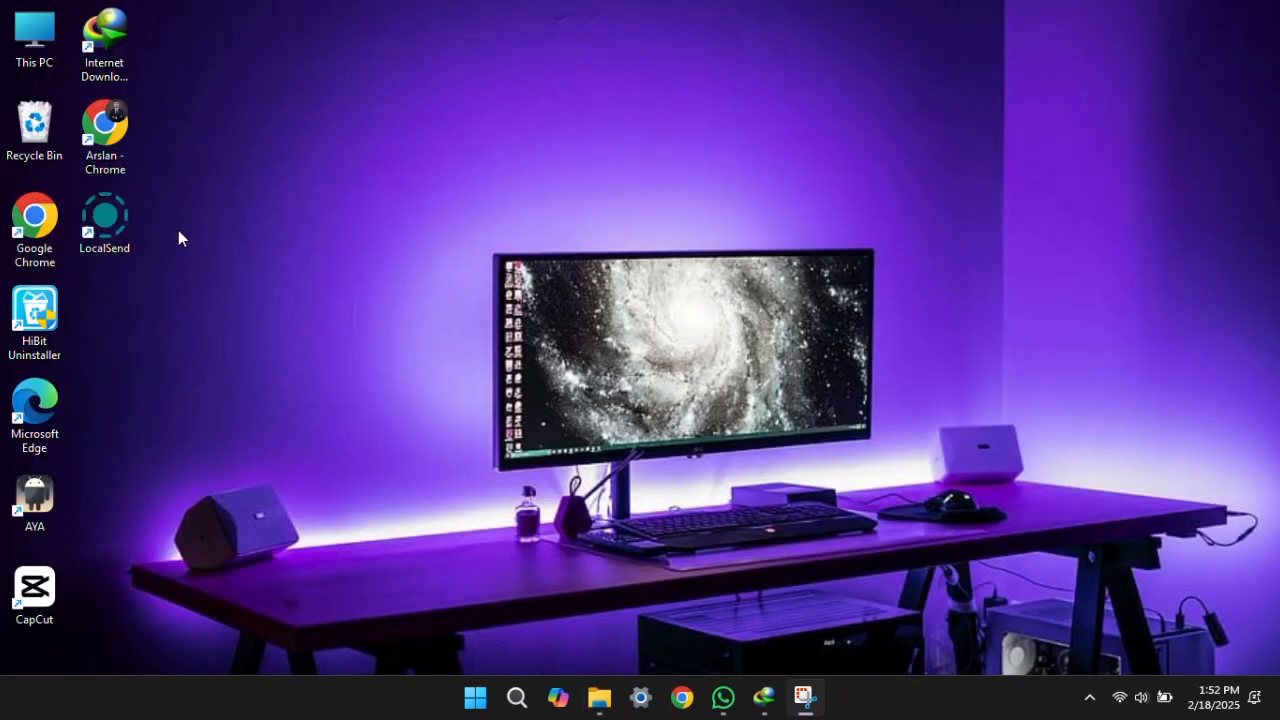
# Launch LocalSend, allow it network access, and view its Network settings (Mystic Grape).
pyautogui.doubleClick(104, 221)
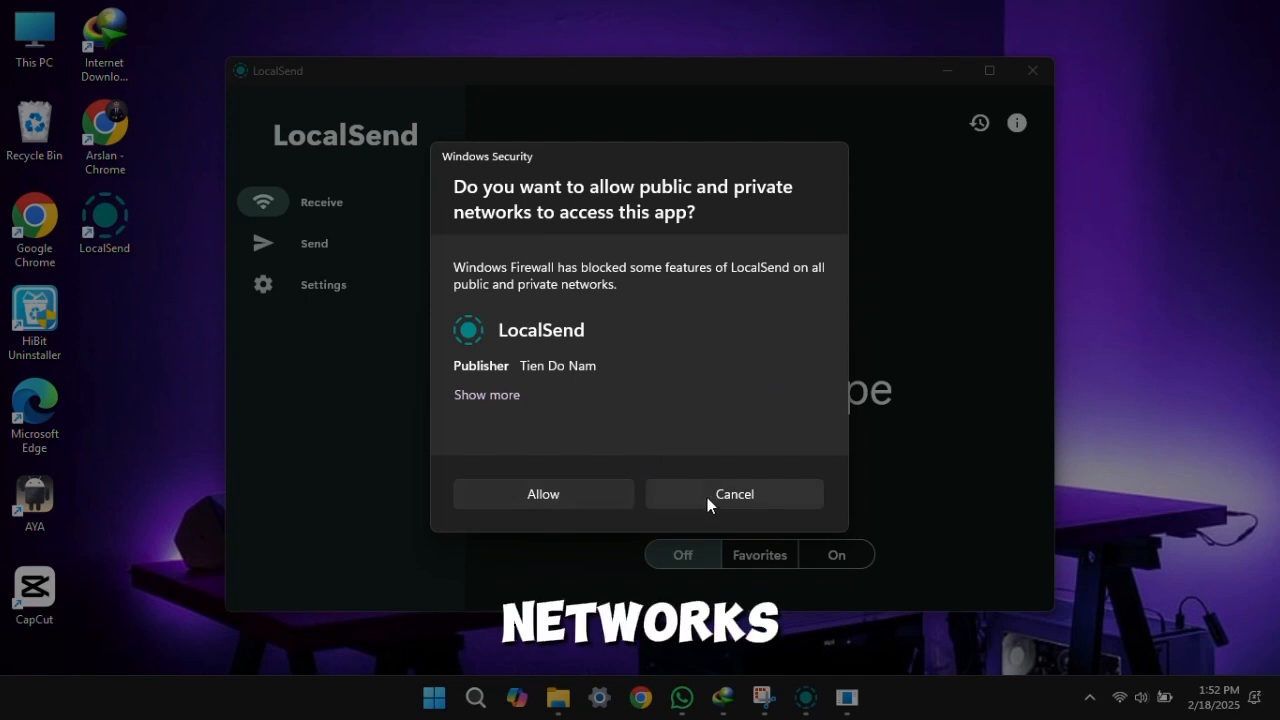
pyautogui.click(543, 493)
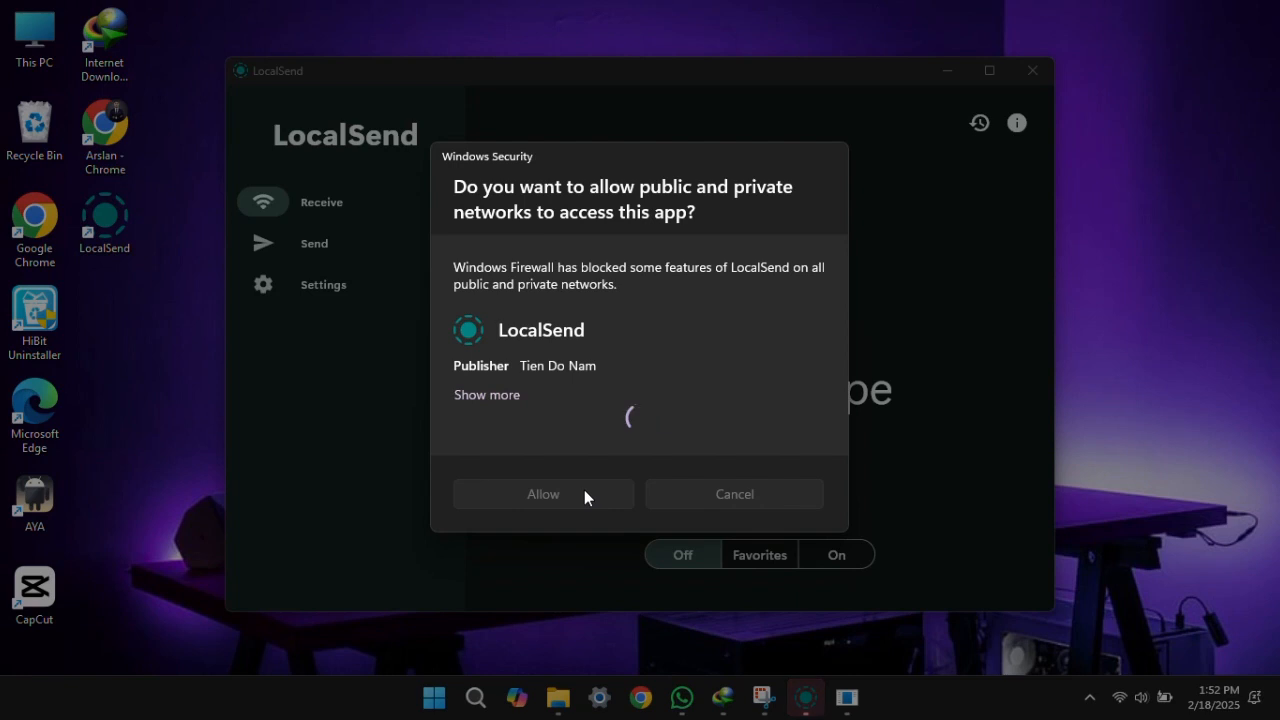
pyautogui.click(543, 493)
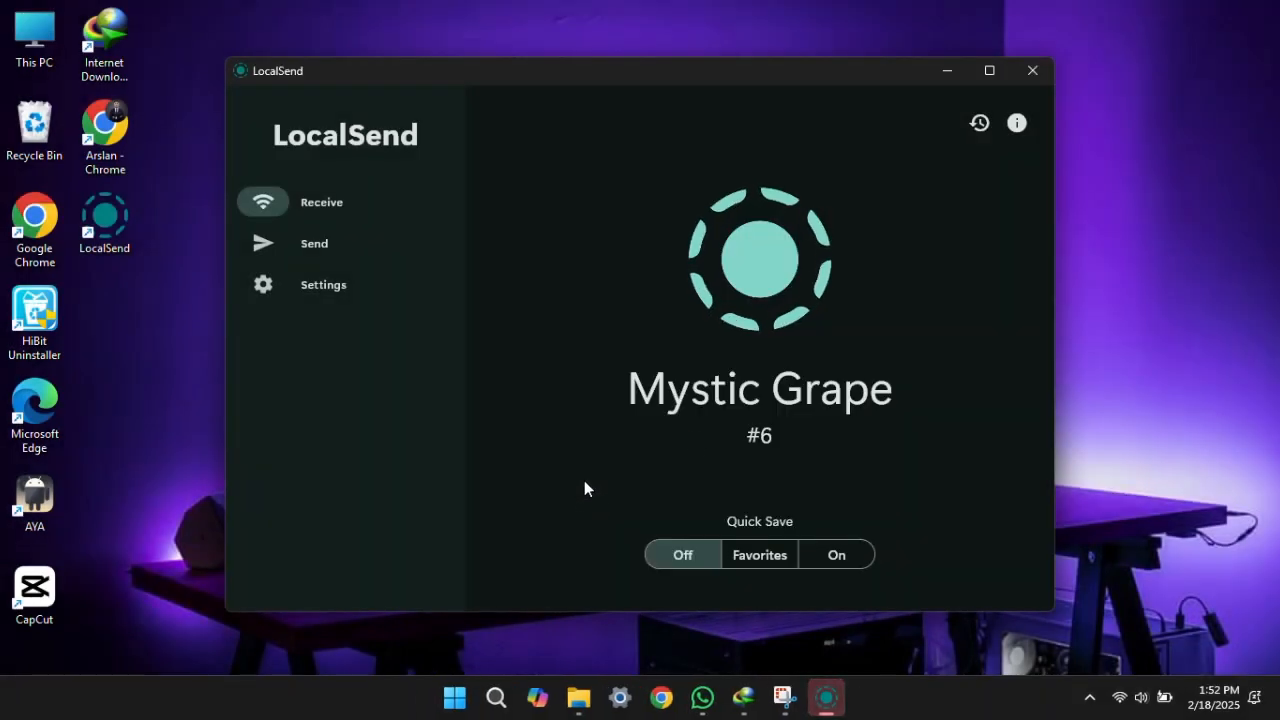
pyautogui.moveTo(320, 295)
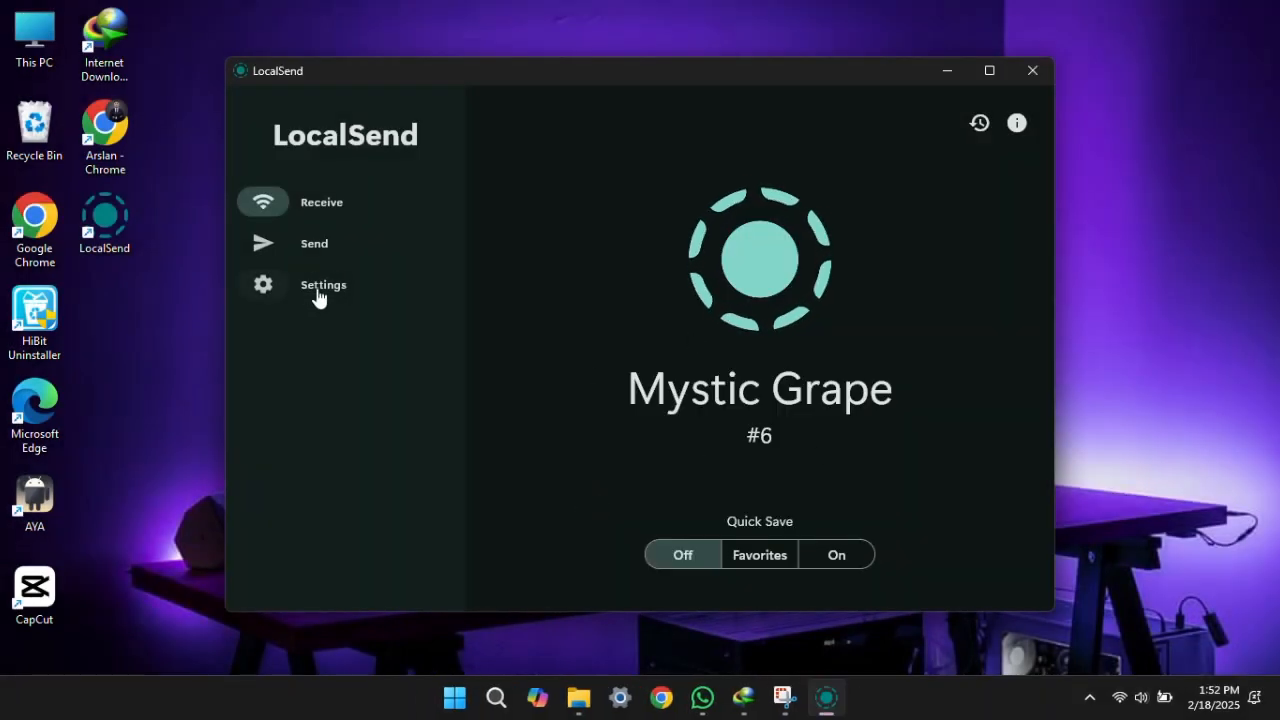
pyautogui.click(323, 284)
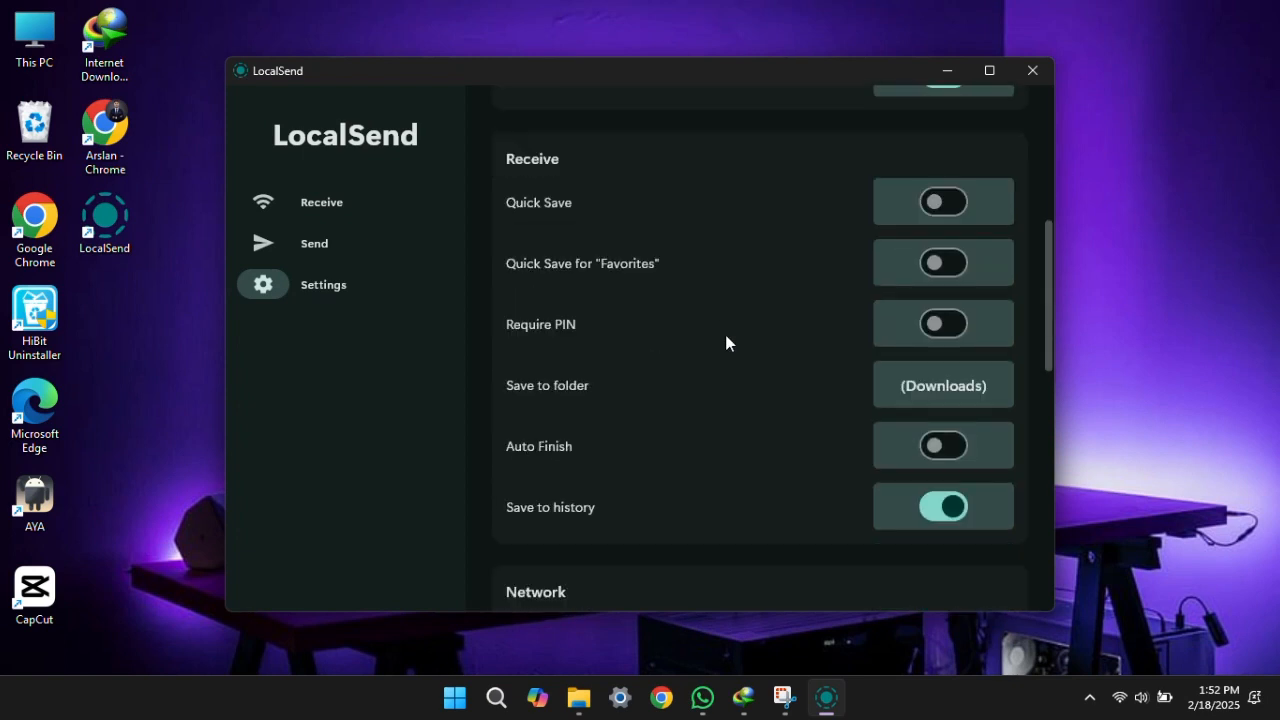
pyautogui.scroll(-3)
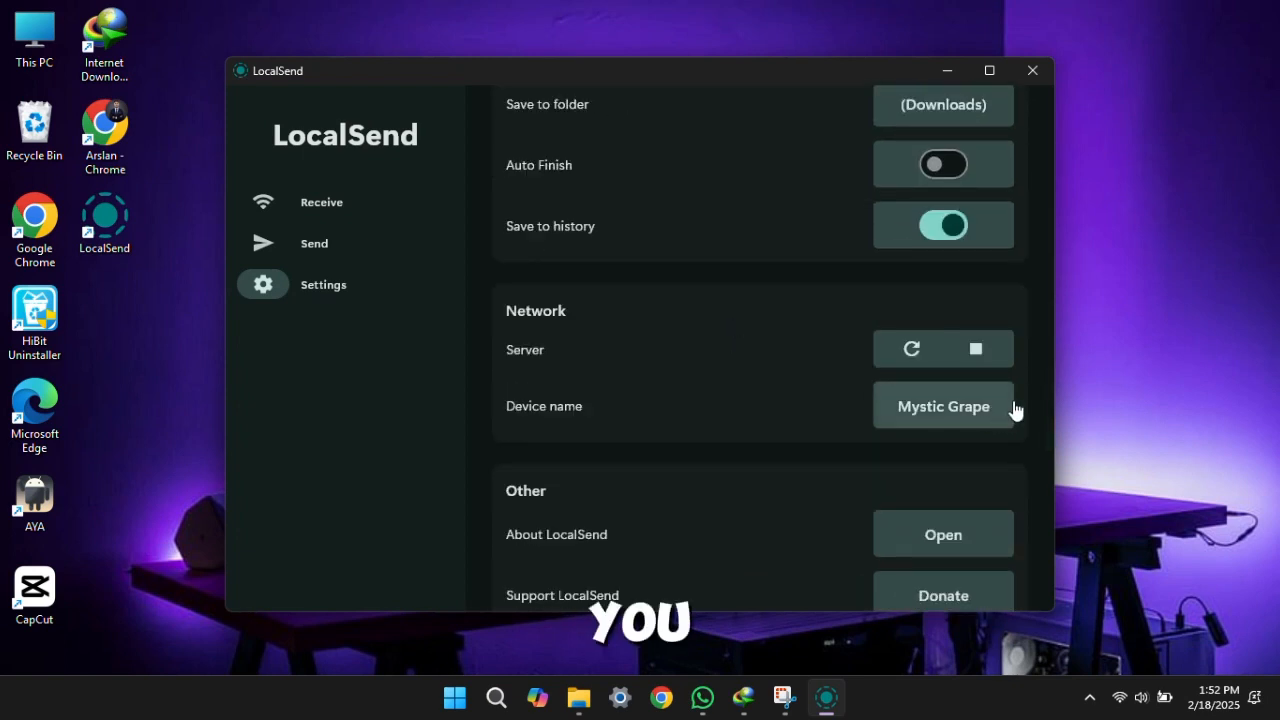
# Change the PC's LocalSend device name from Mystic Grape to 'pc'.
pyautogui.click(942, 405)
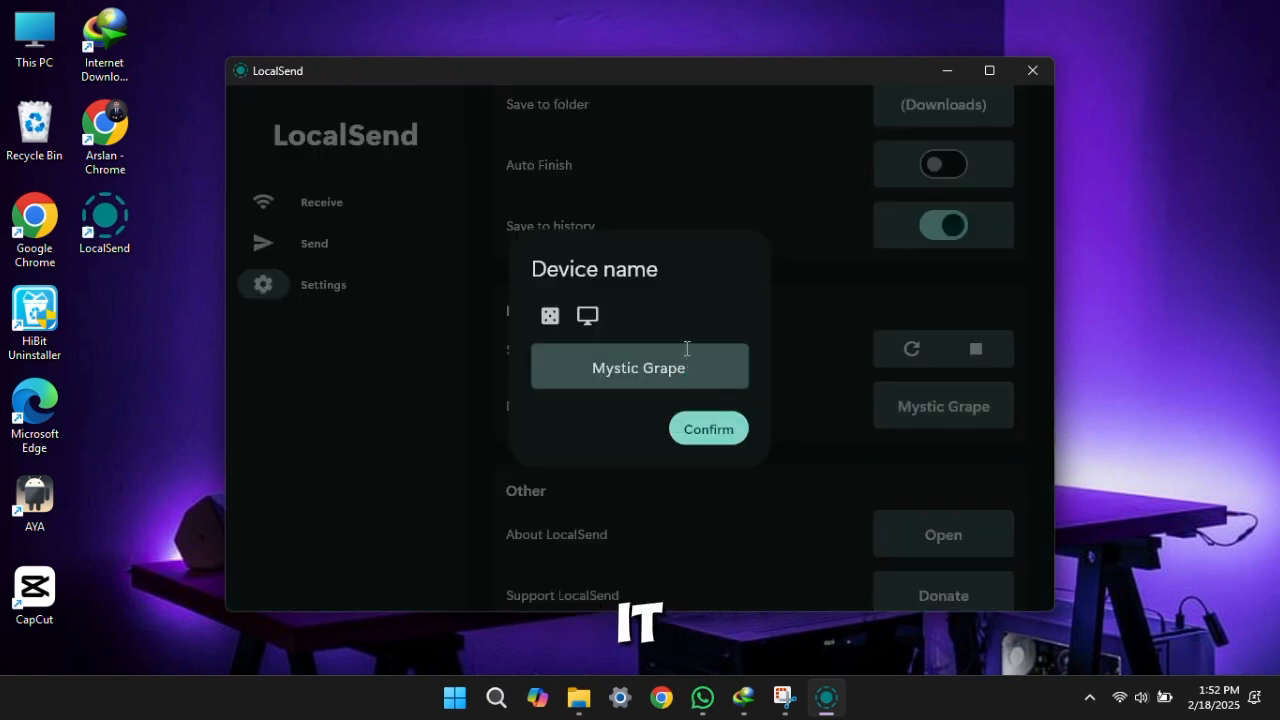
pyautogui.press('Backspace')
pyautogui.write('pc')
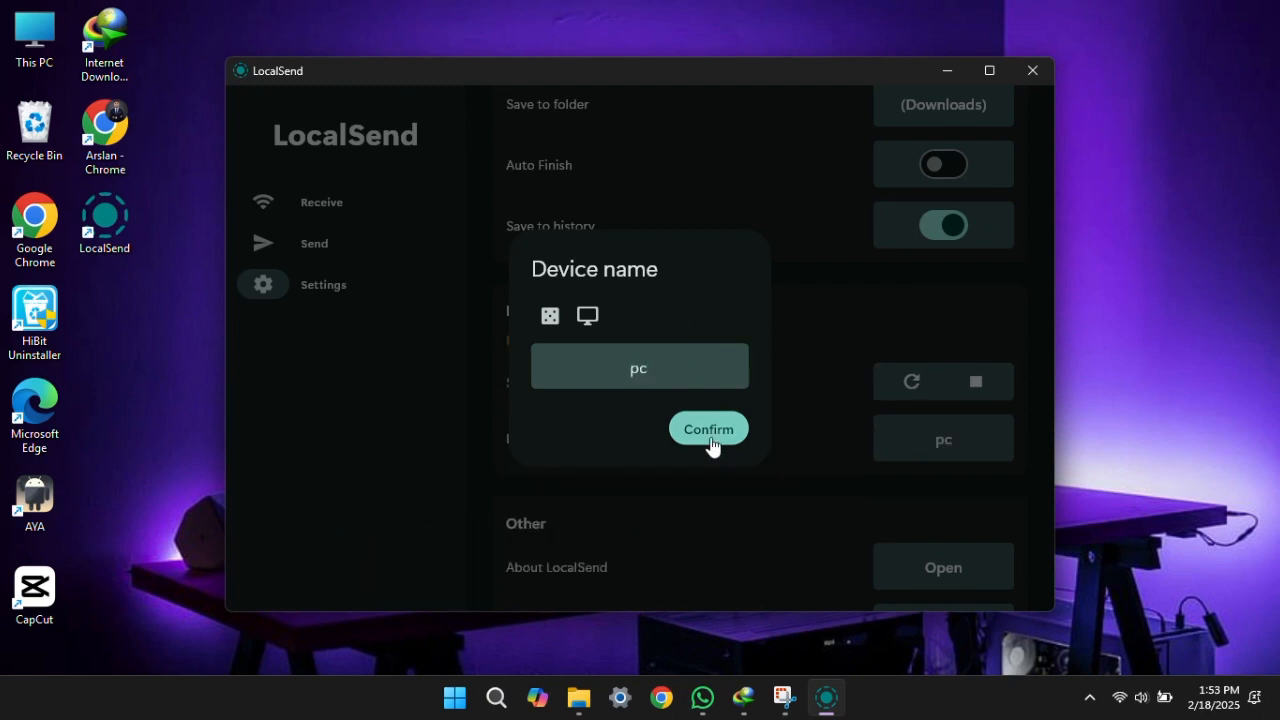
pyautogui.click(708, 428)
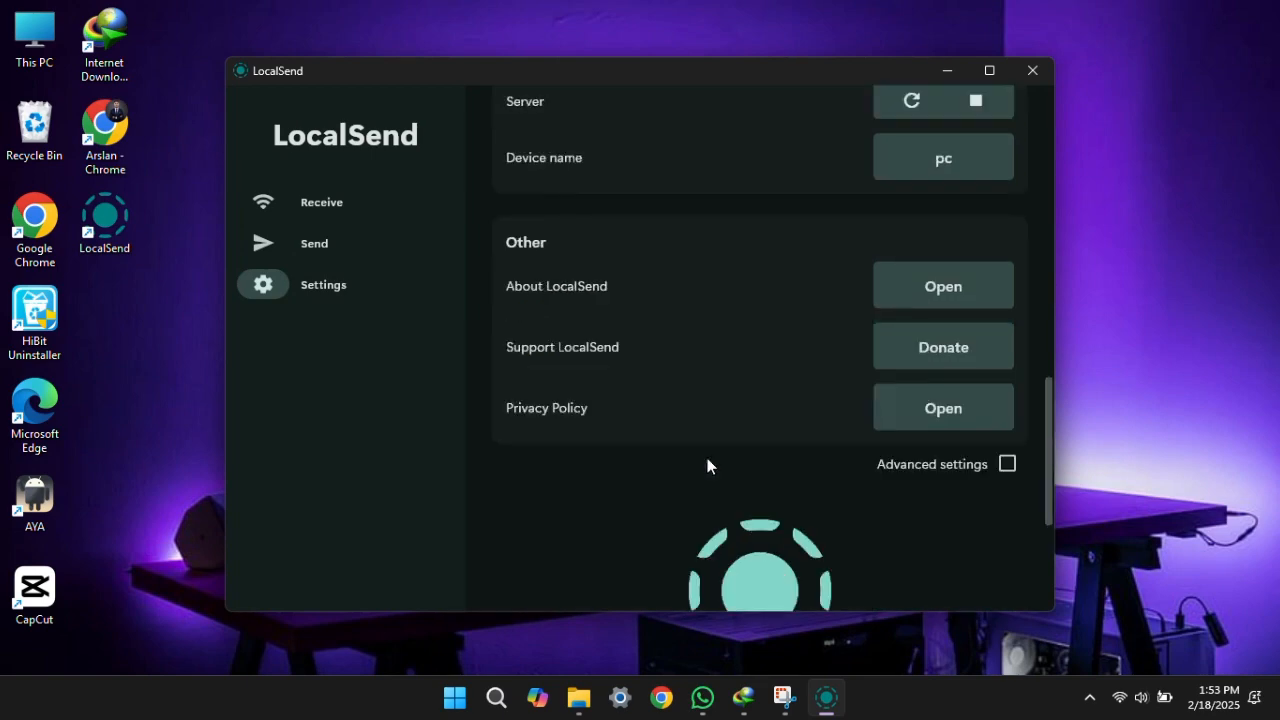
pyautogui.click(321, 202)
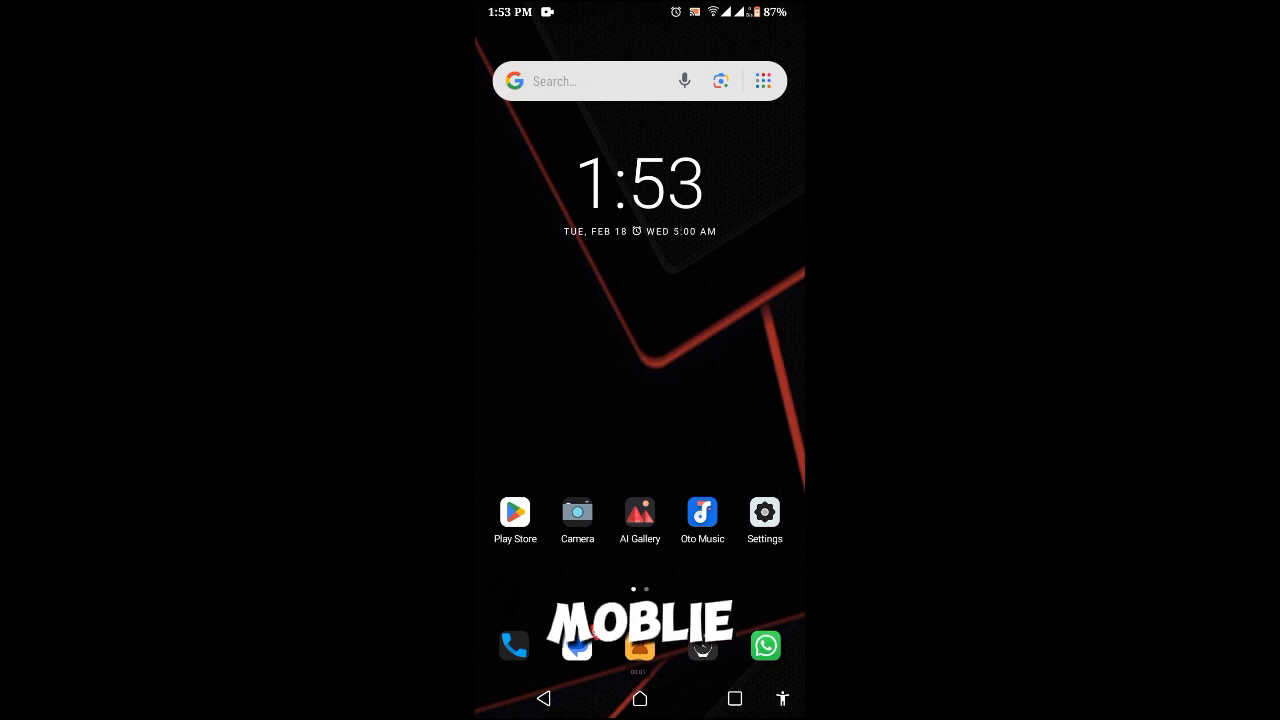
# Search Play Store for 'local send', verify LocalSend: Transfer Files is installed, go home.
pyautogui.click(515, 512)
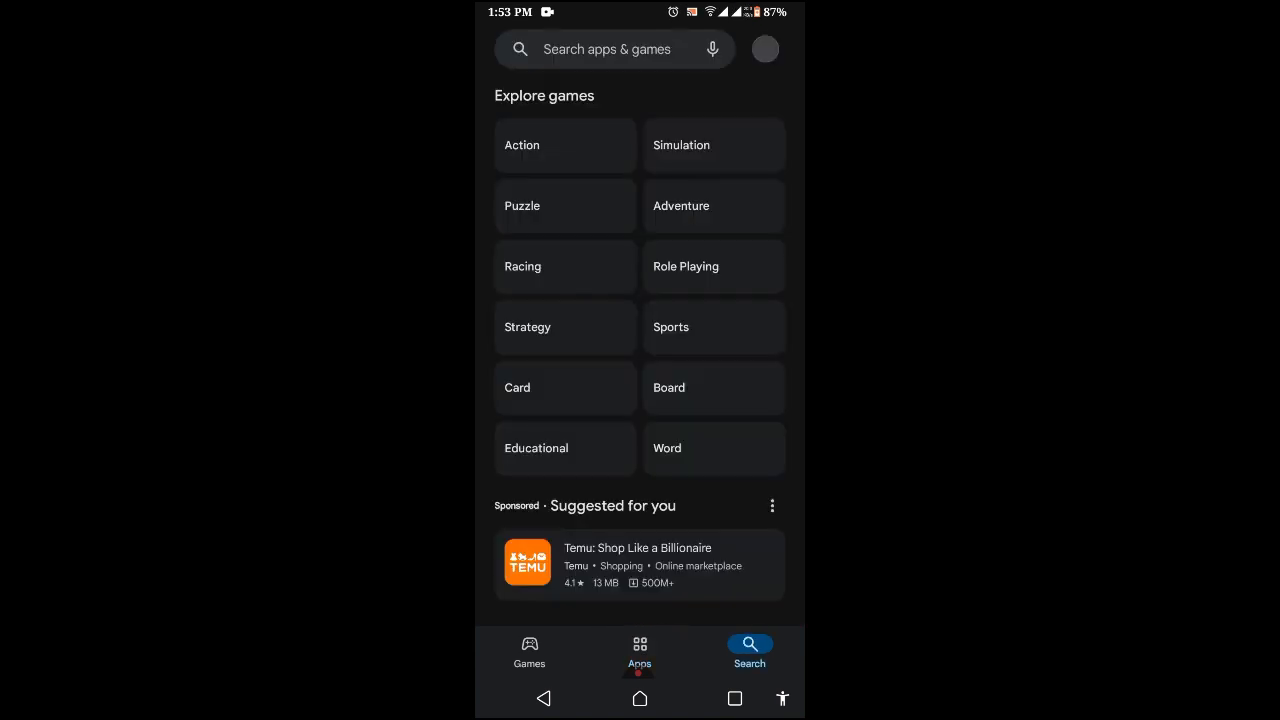
pyautogui.write('local')
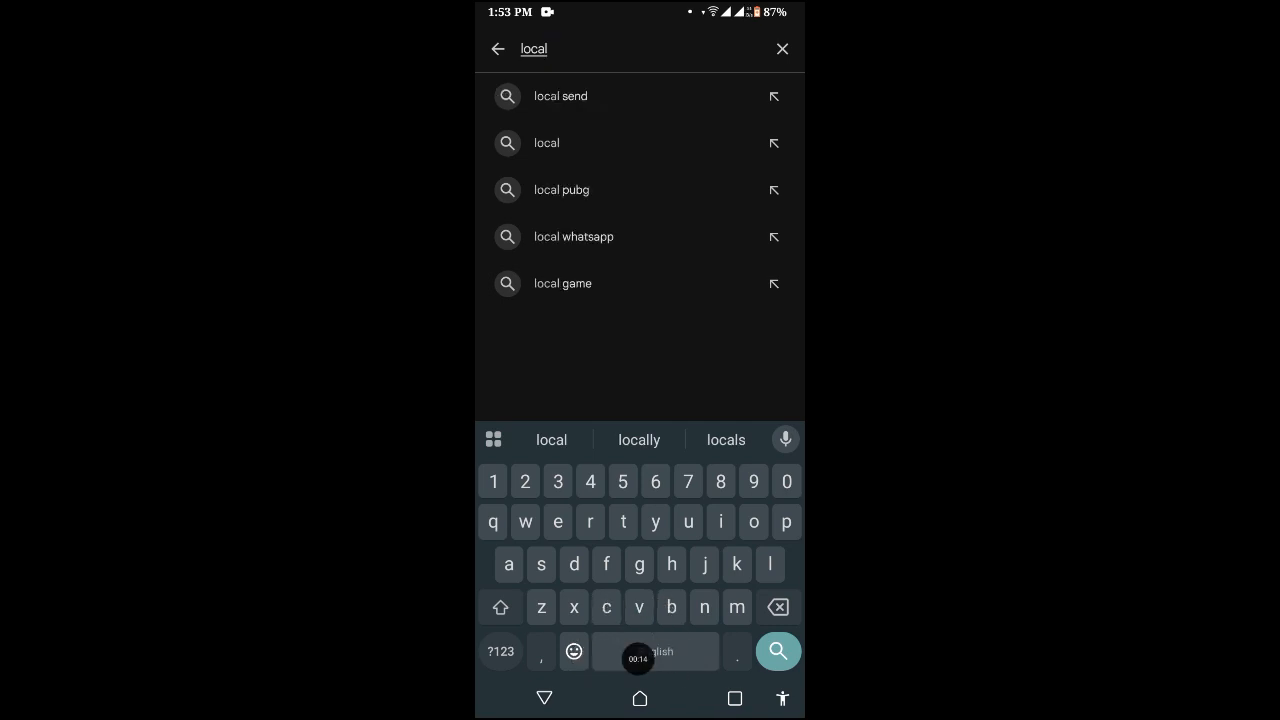
pyautogui.click(560, 96)
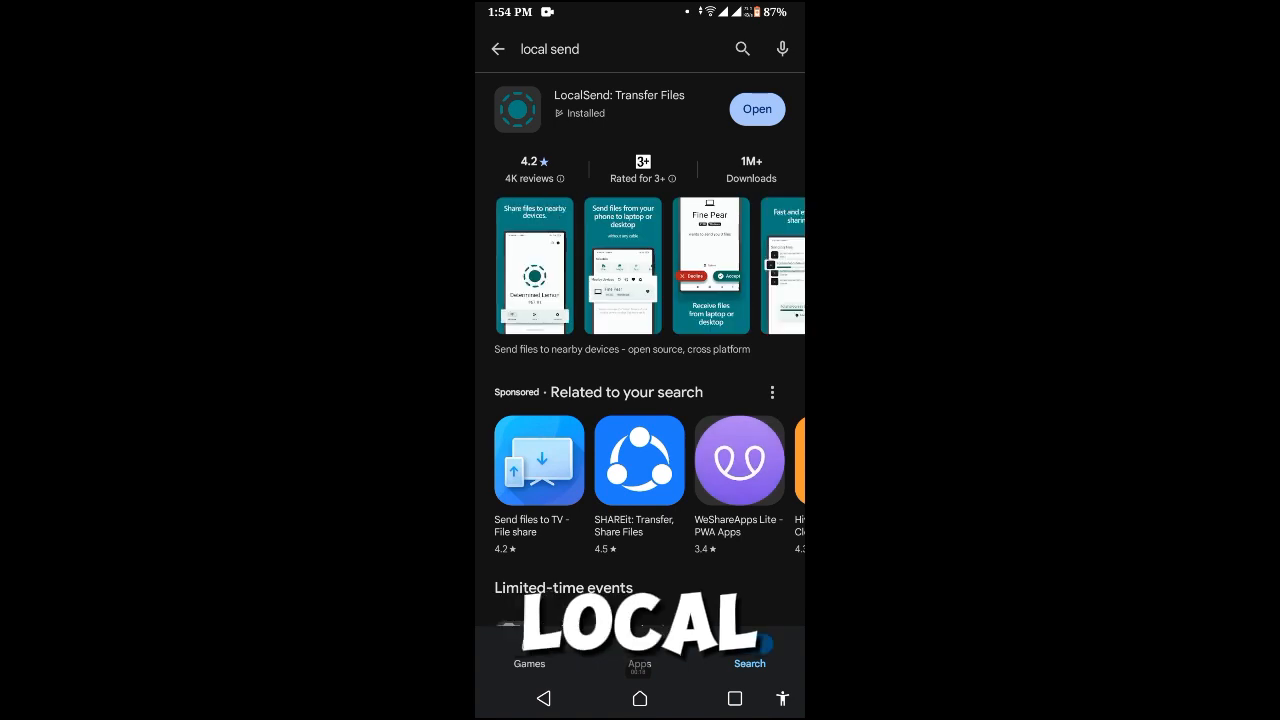
pyautogui.click(619, 103)
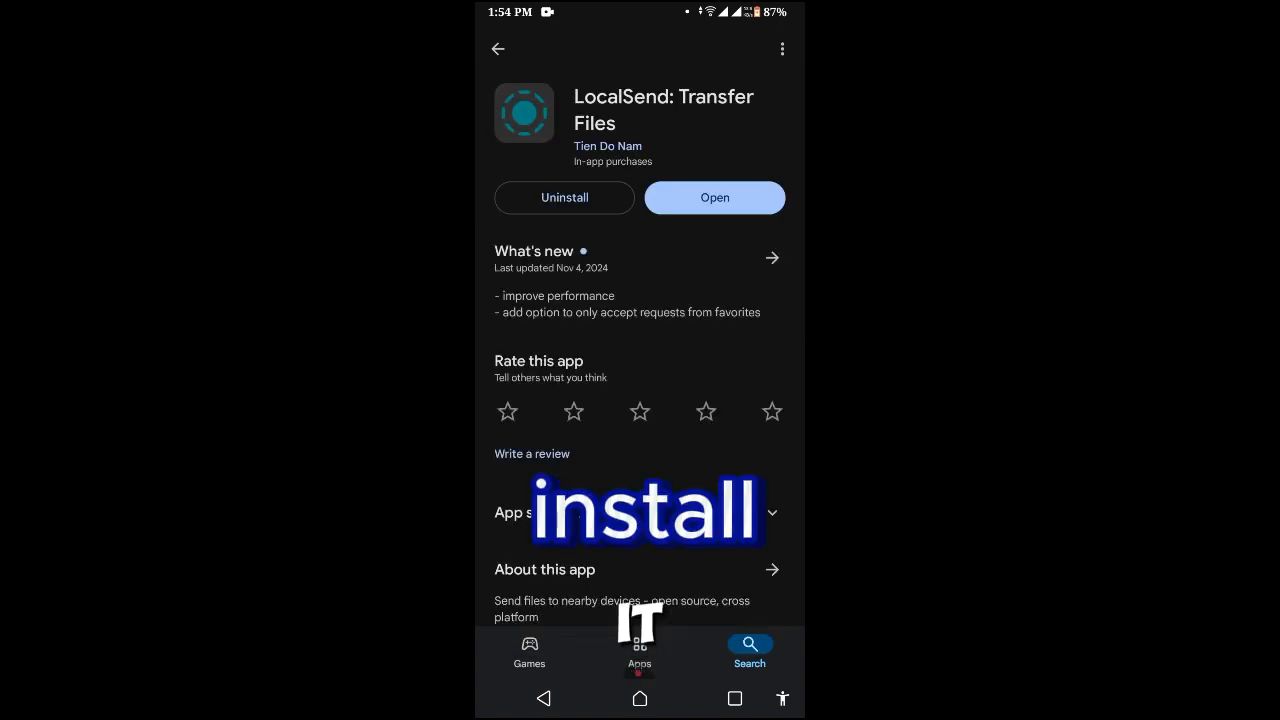
pyautogui.click(639, 698)
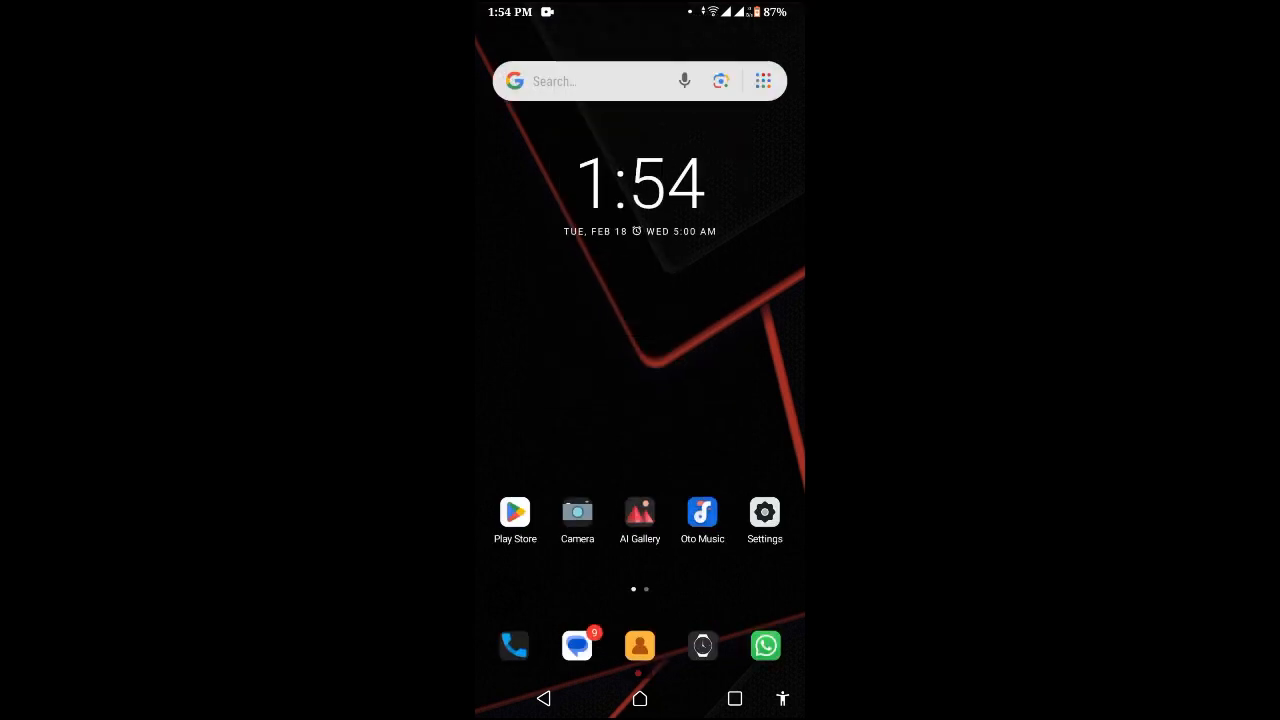
# Launch LocalSend from the phone's app drawer, where it appears as Smart Tomato.
pyautogui.hscroll(-3)
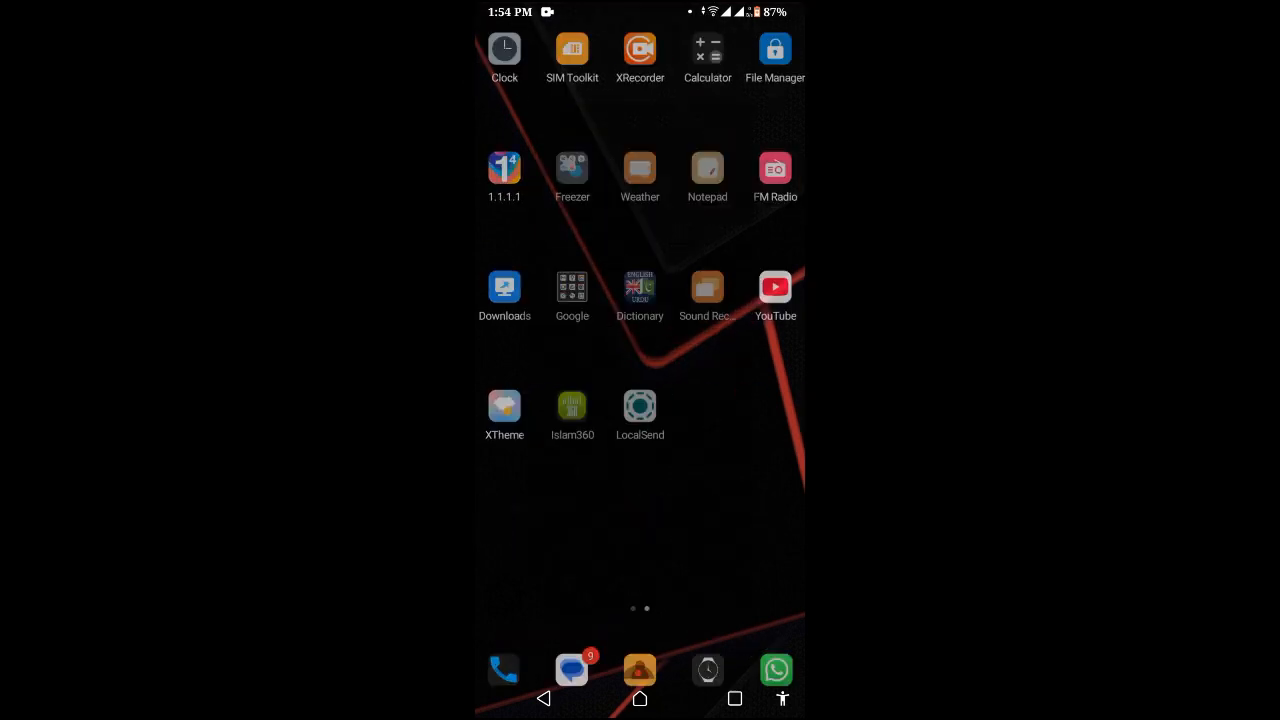
pyautogui.click(639, 405)
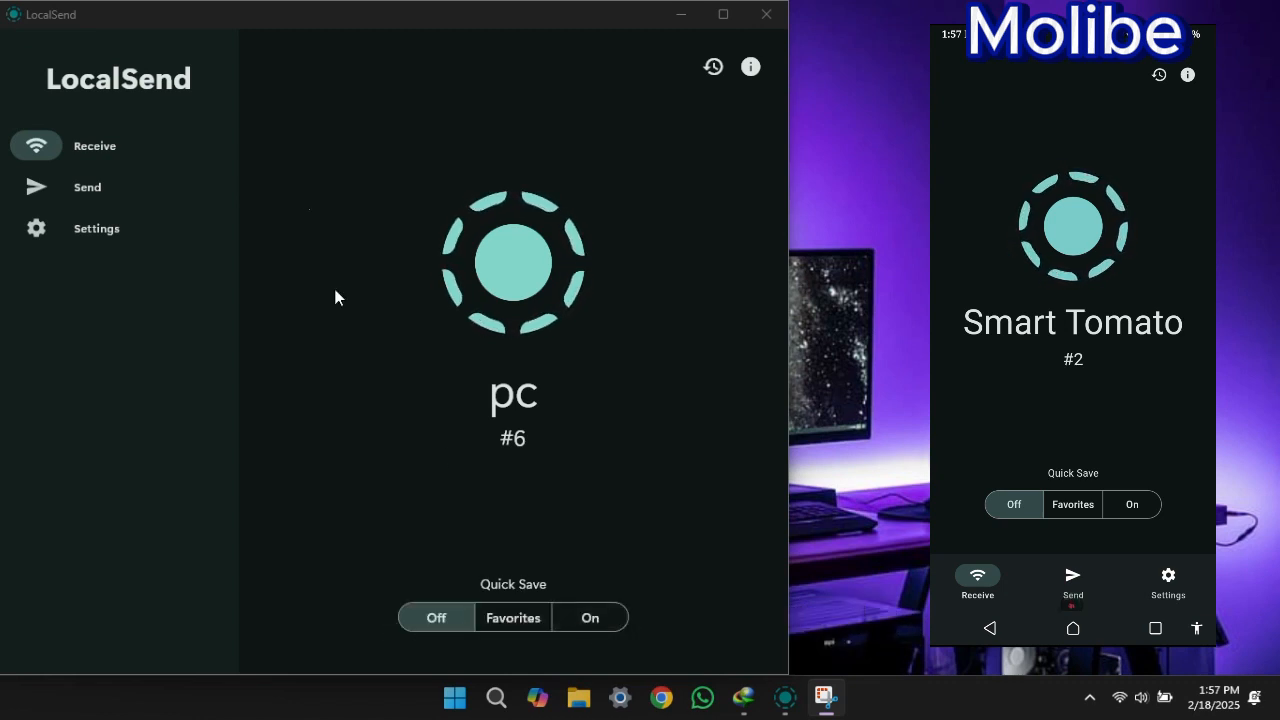
# Send yellow highlight.cur (4.2 KB) to Smart Tomato and accept it on the phone.
pyautogui.click(87, 187)
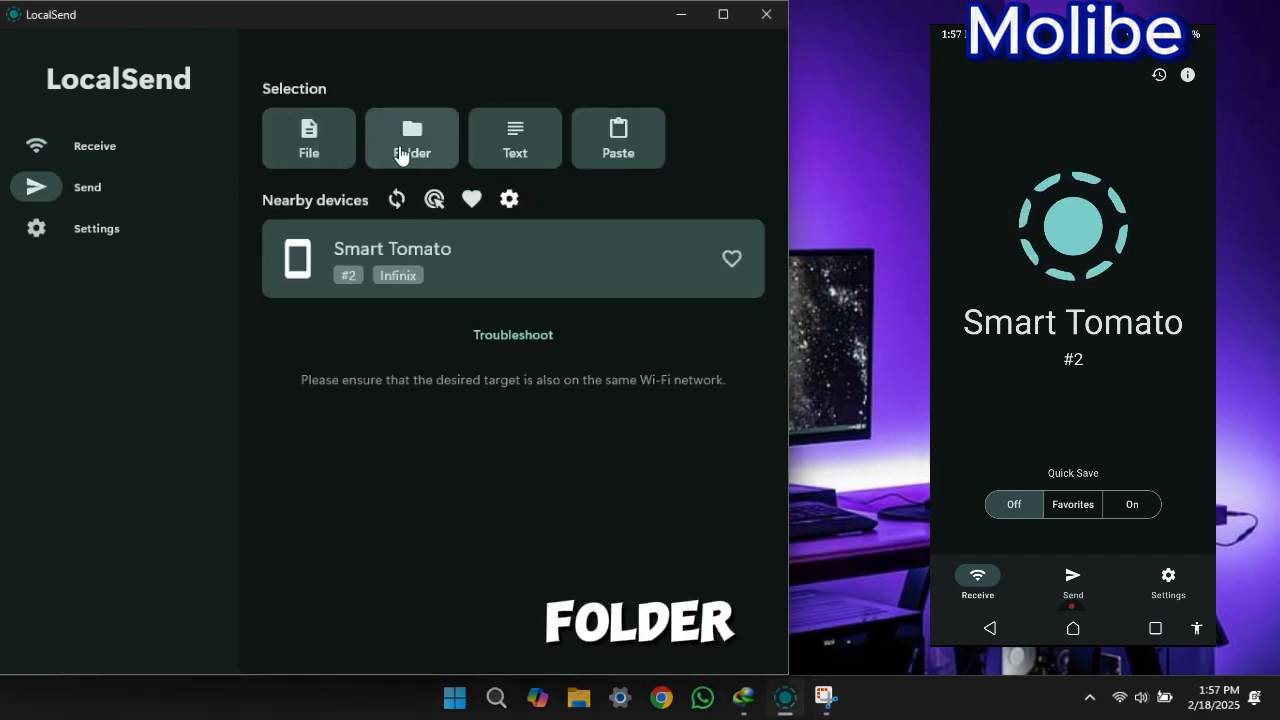
pyautogui.moveTo(309, 140)
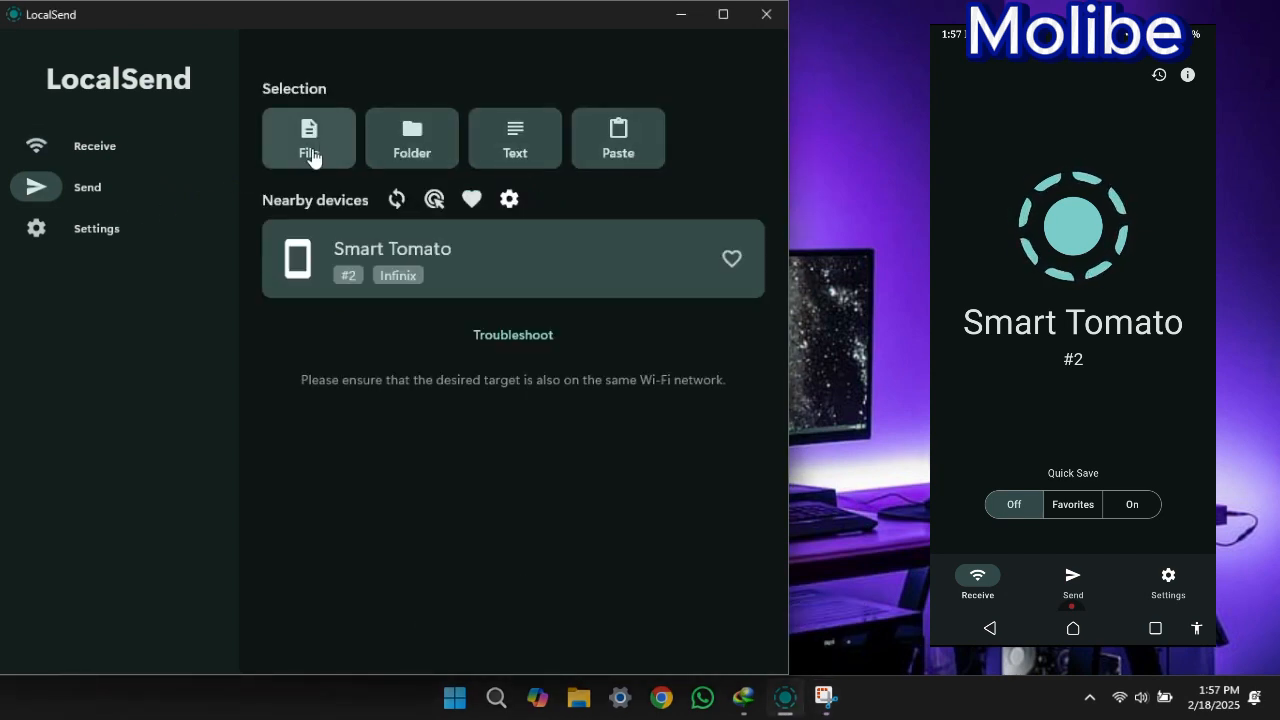
pyautogui.click(308, 138)
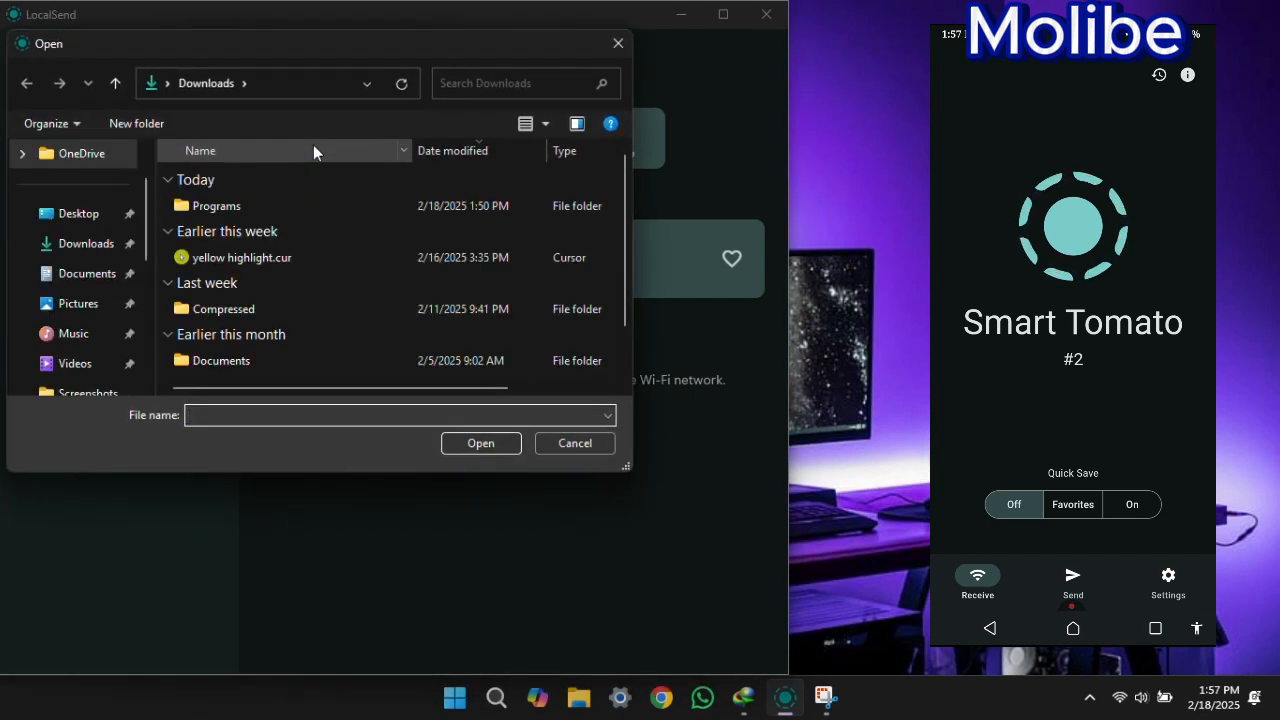
pyautogui.click(241, 257)
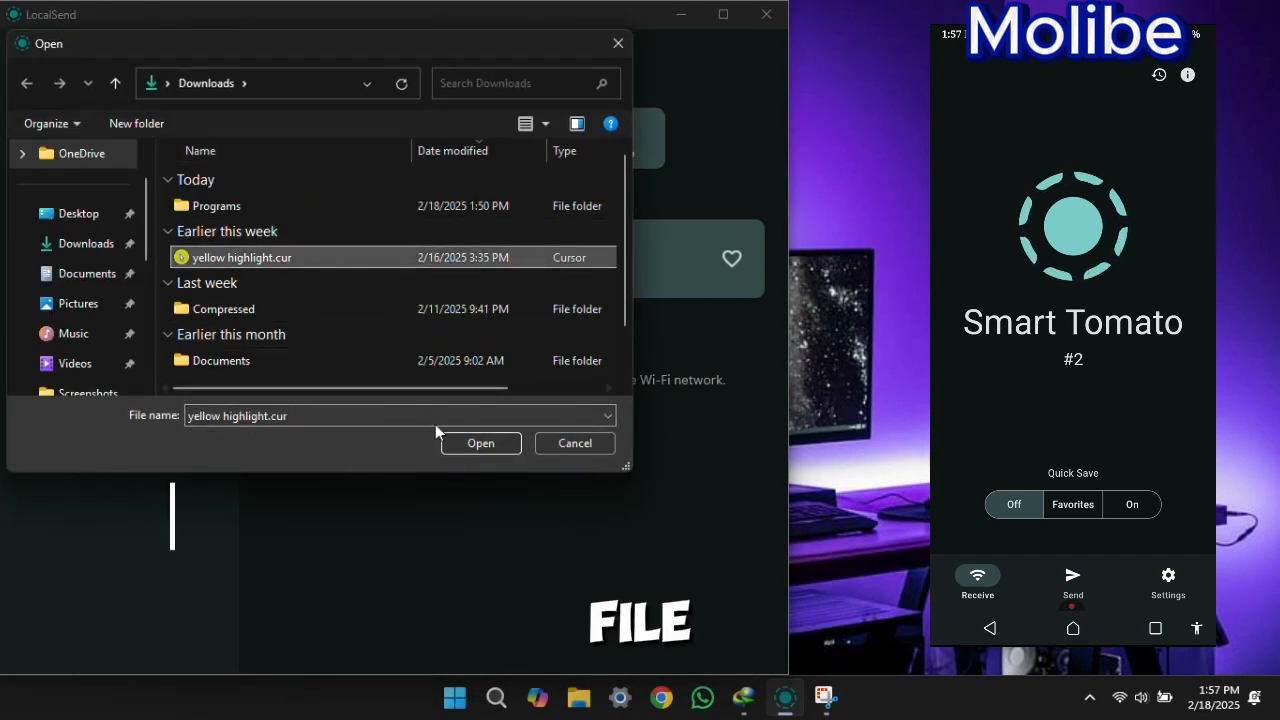
pyautogui.click(480, 443)
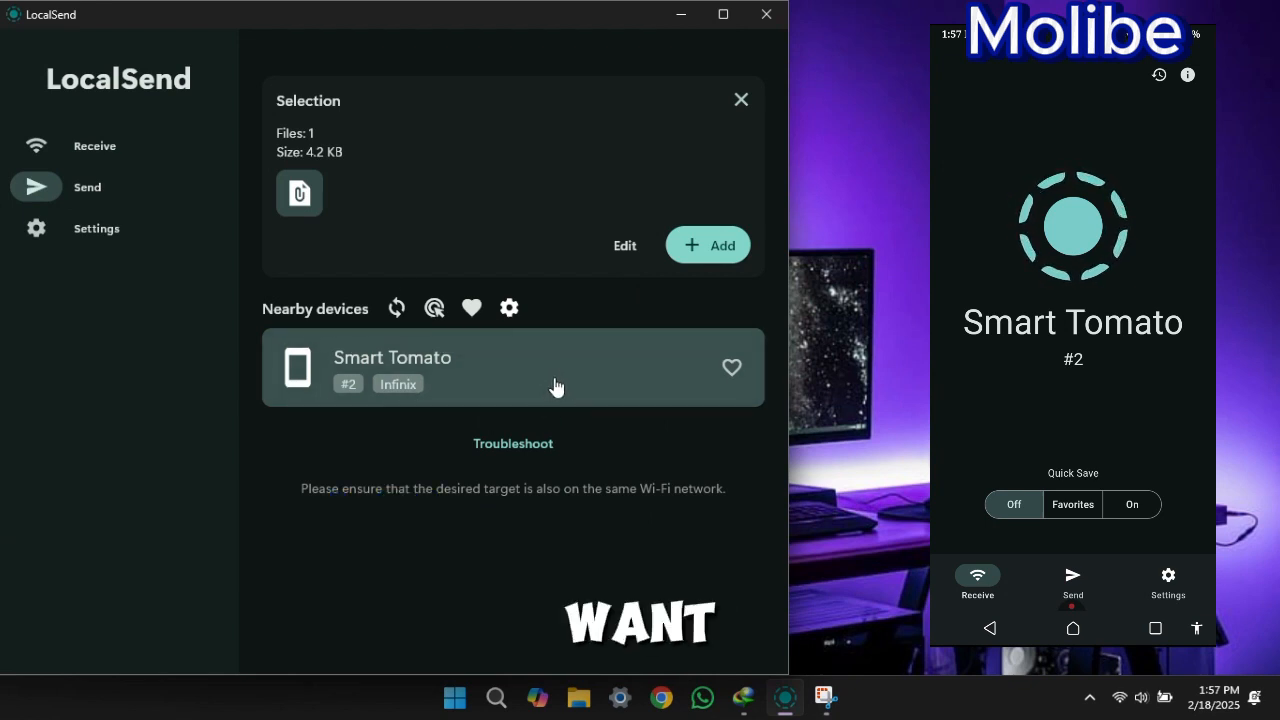
pyautogui.click(513, 367)
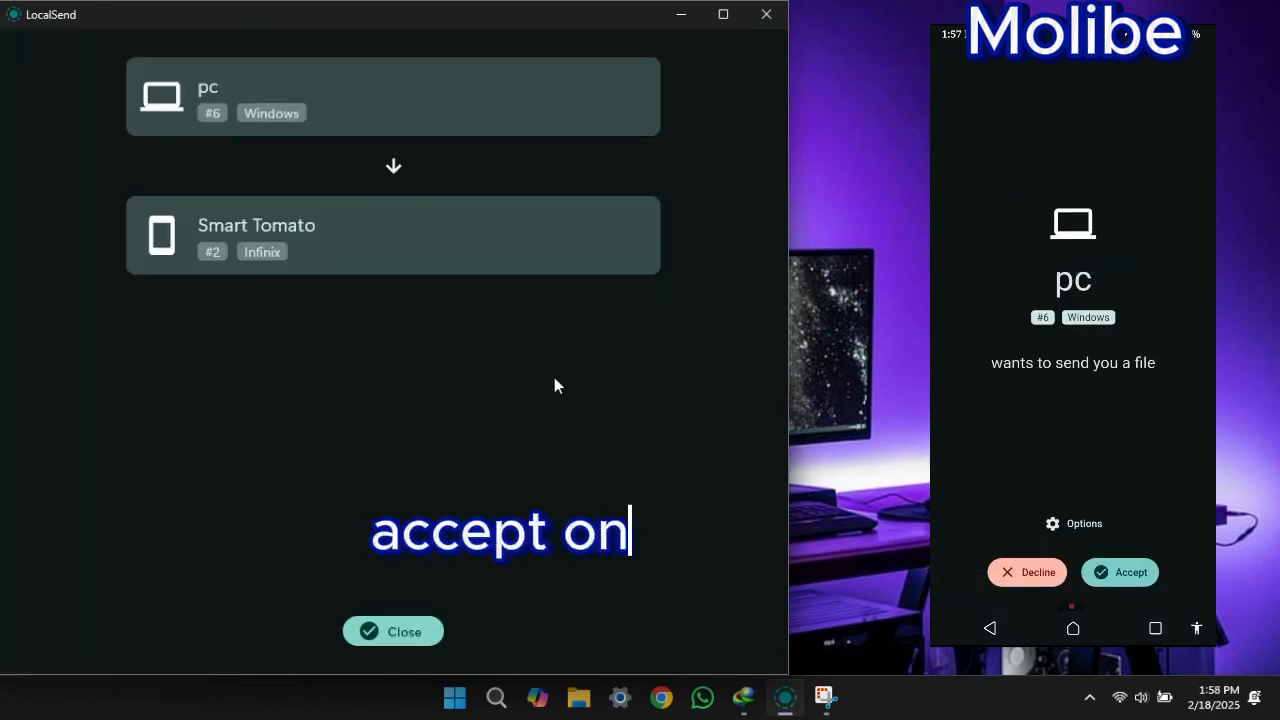
pyautogui.click(1120, 572)
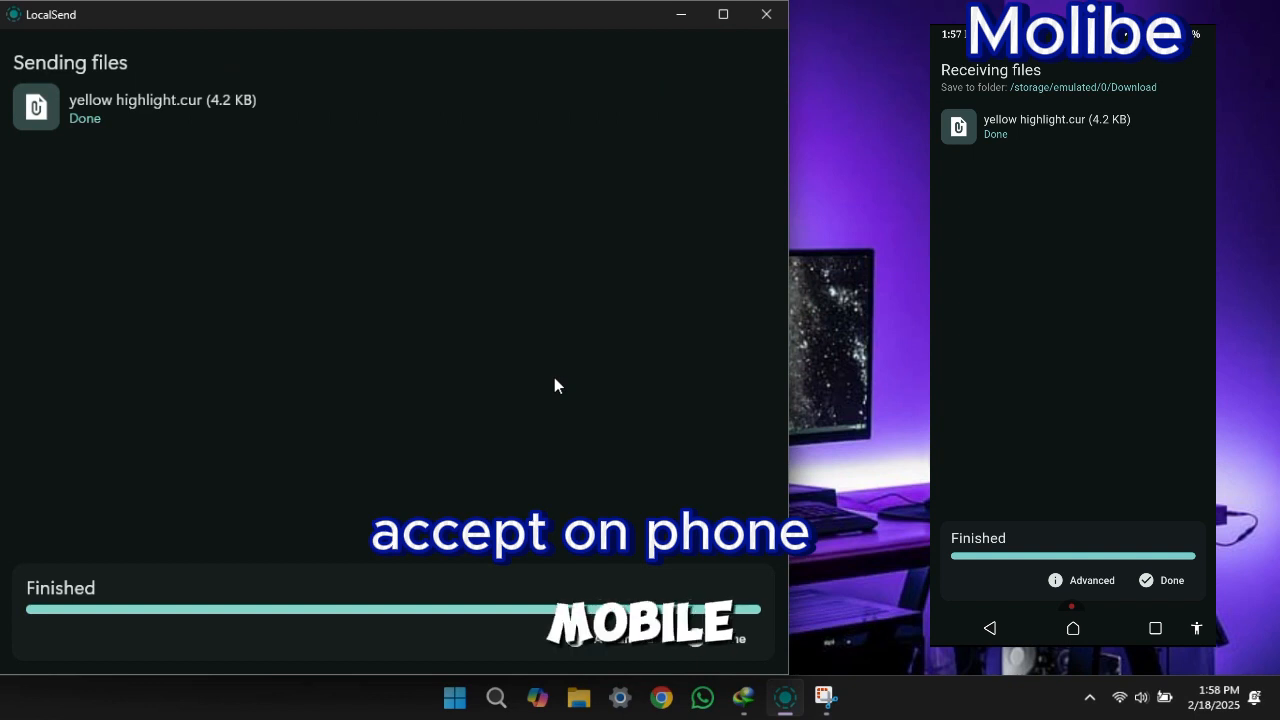
pyautogui.click(514, 138)
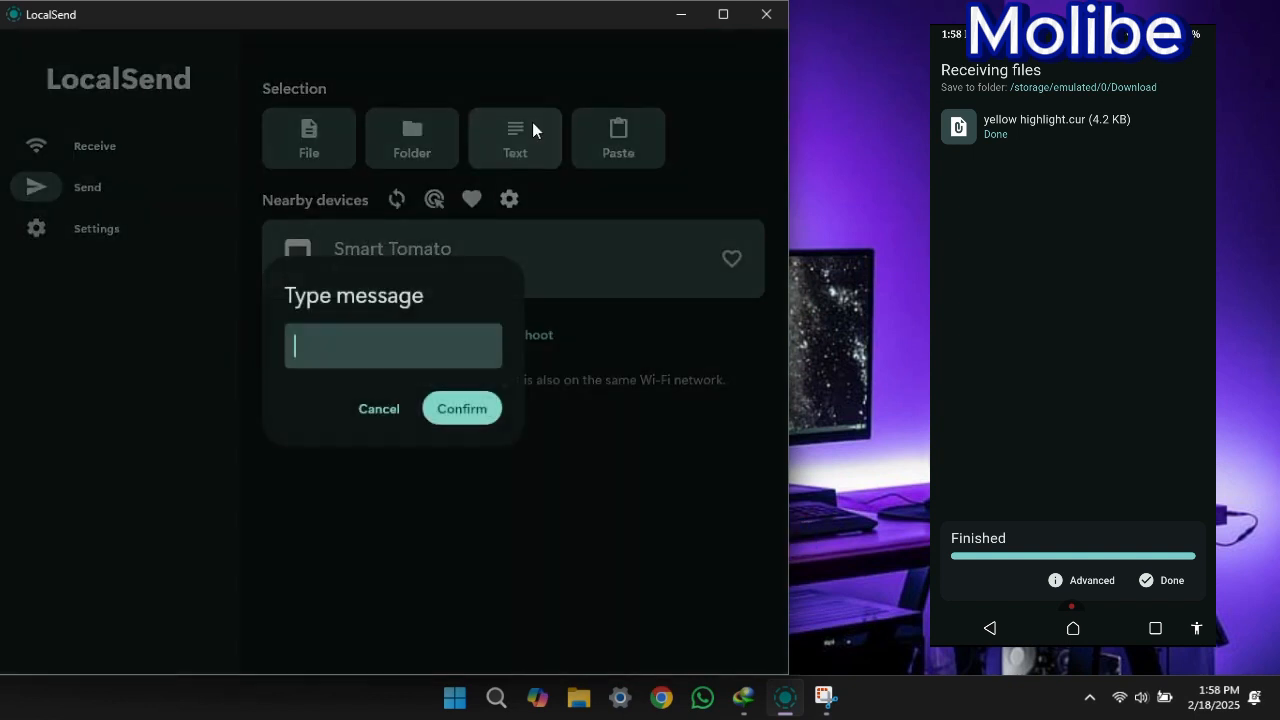
# Send the text 'fytiygfd' to Smart Tomato, then attempt sending the empty clipboard.
pyautogui.write('f')
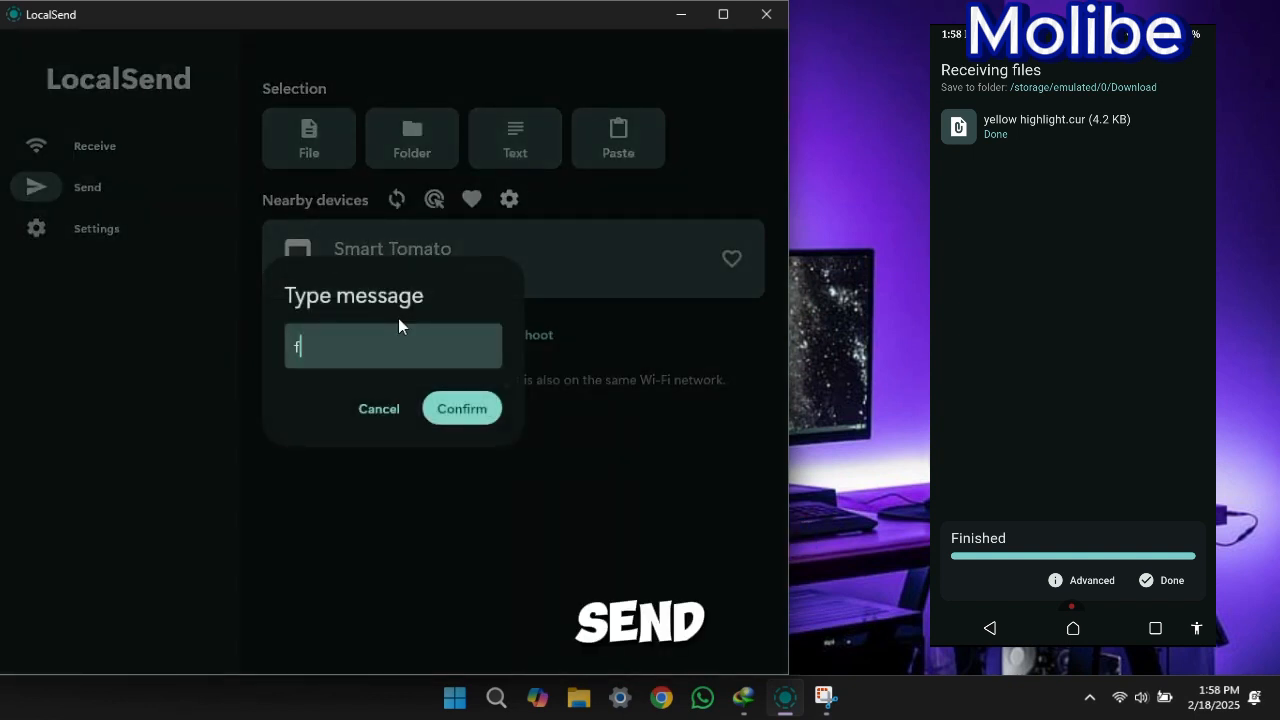
pyautogui.write('ytiygfd')
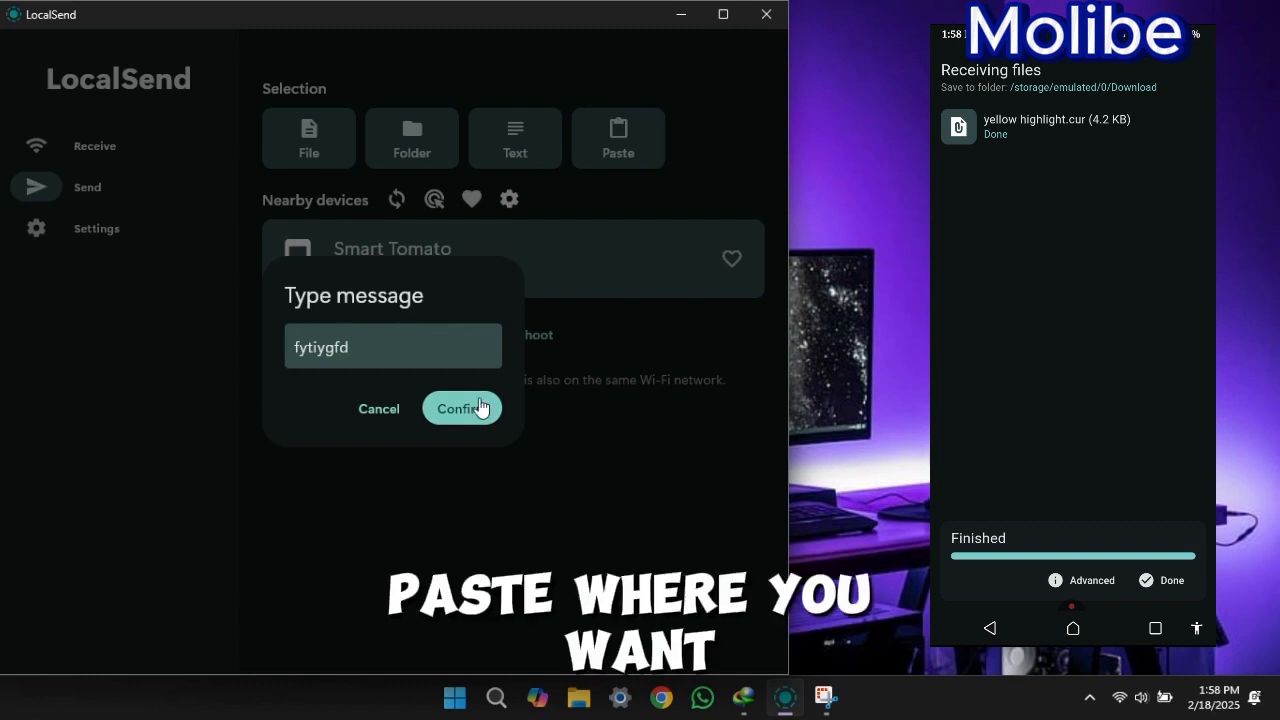
pyautogui.click(461, 408)
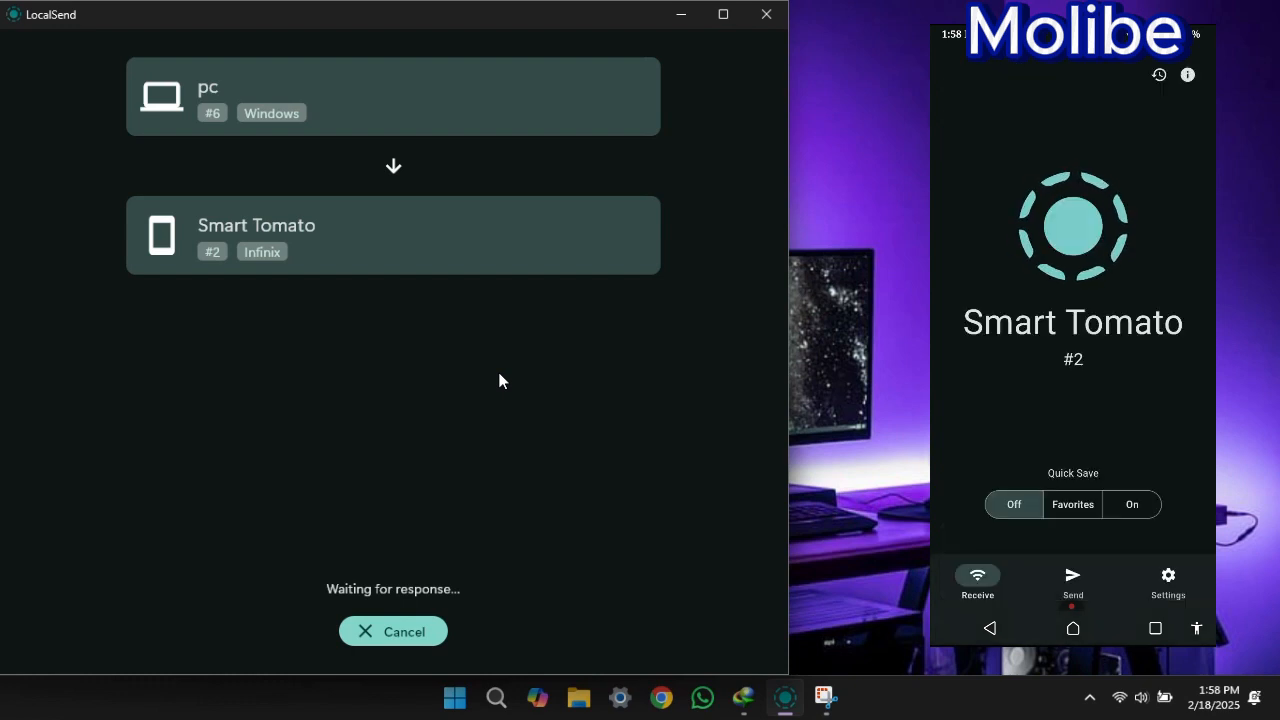
pyautogui.click(393, 631)
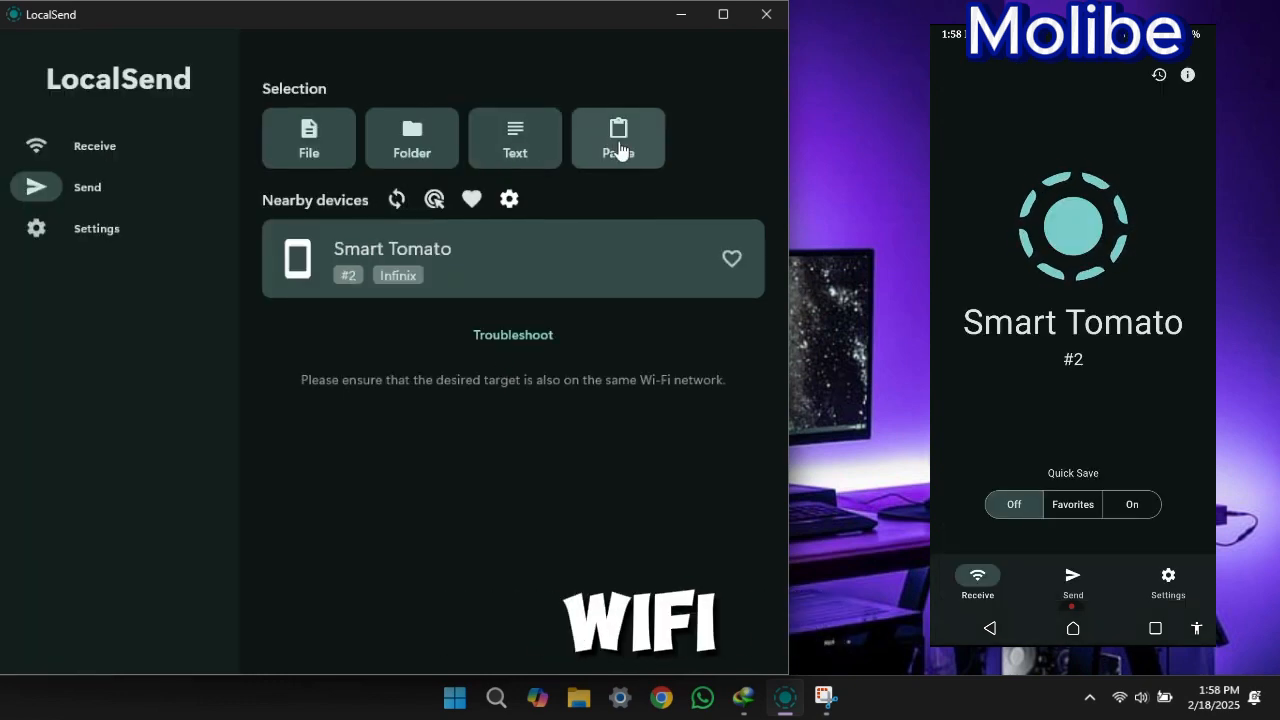
pyautogui.click(618, 138)
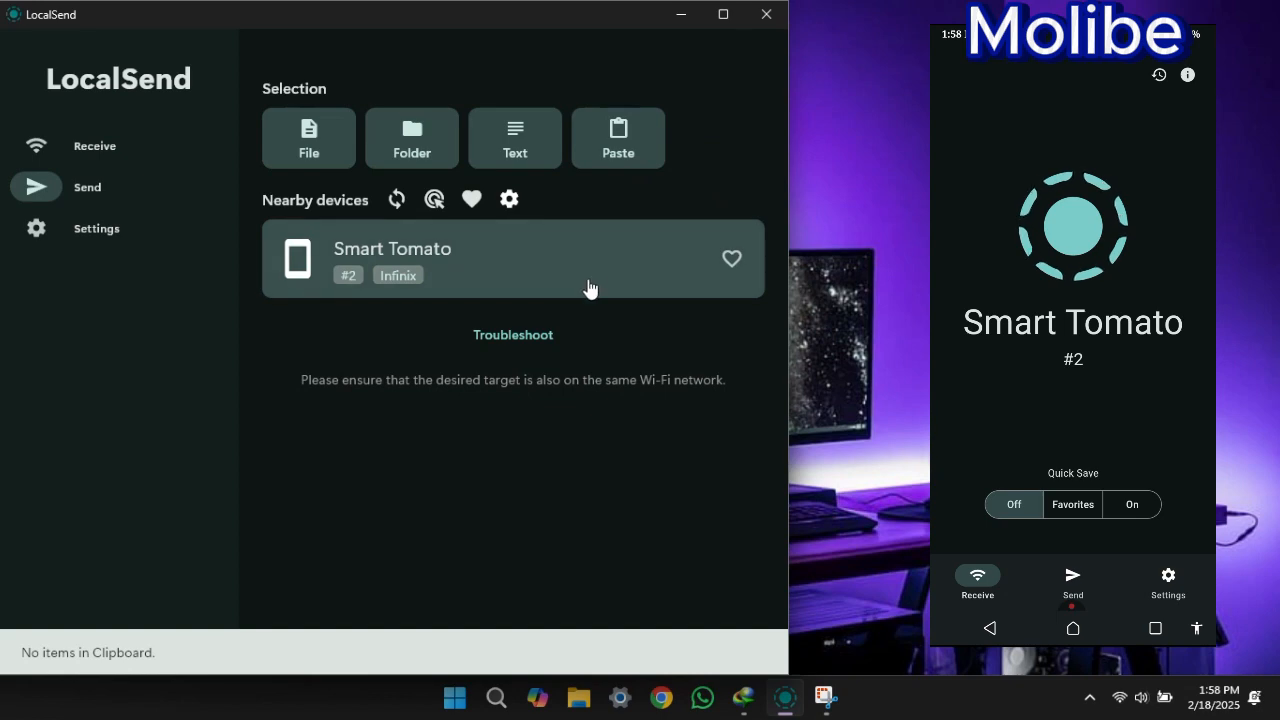